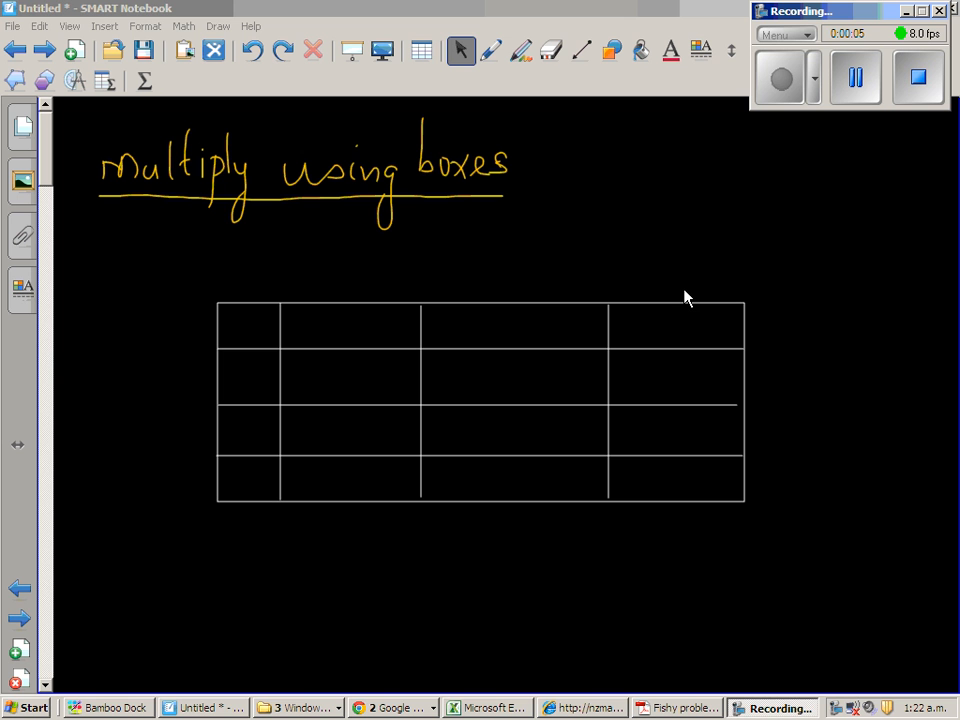
pyautogui.moveTo(589, 298)
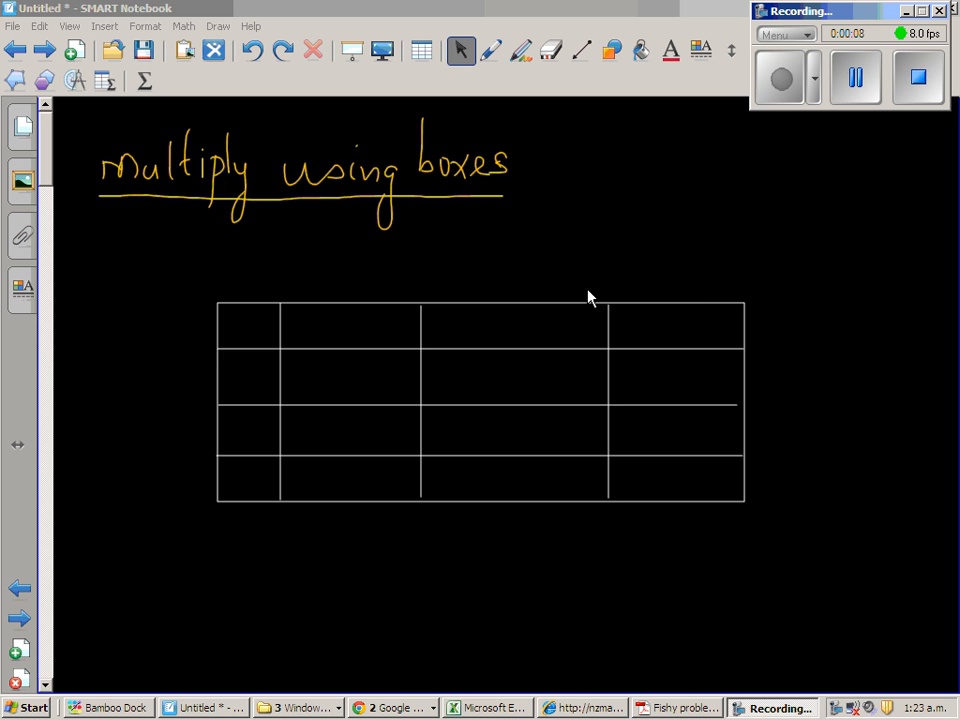
# - Select the freehand pen with green ink
pyautogui.click(490, 50)
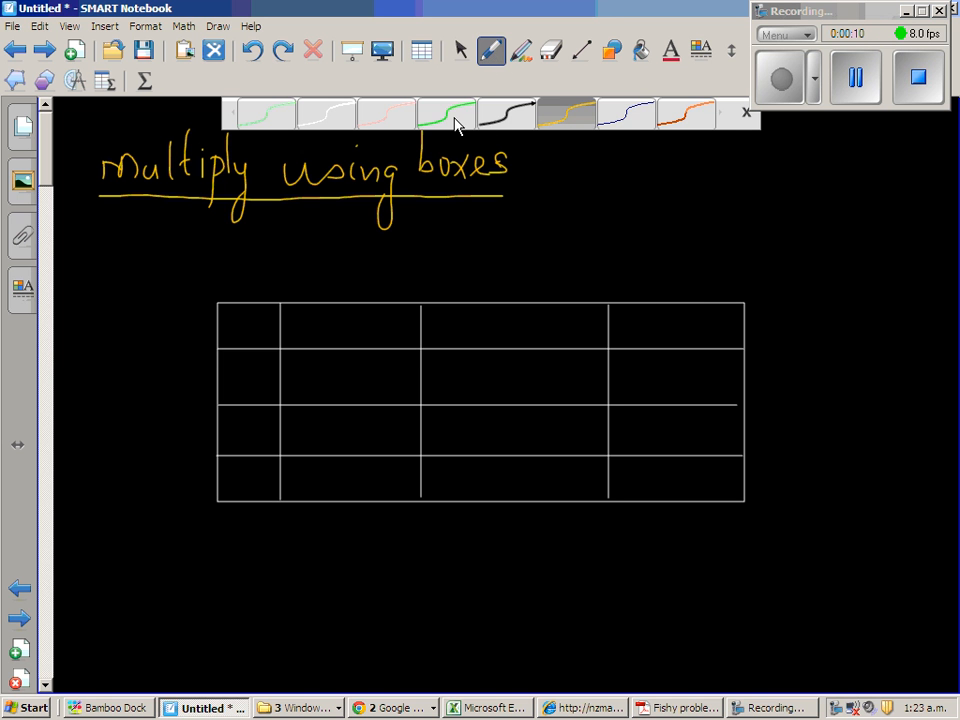
pyautogui.click(745, 112)
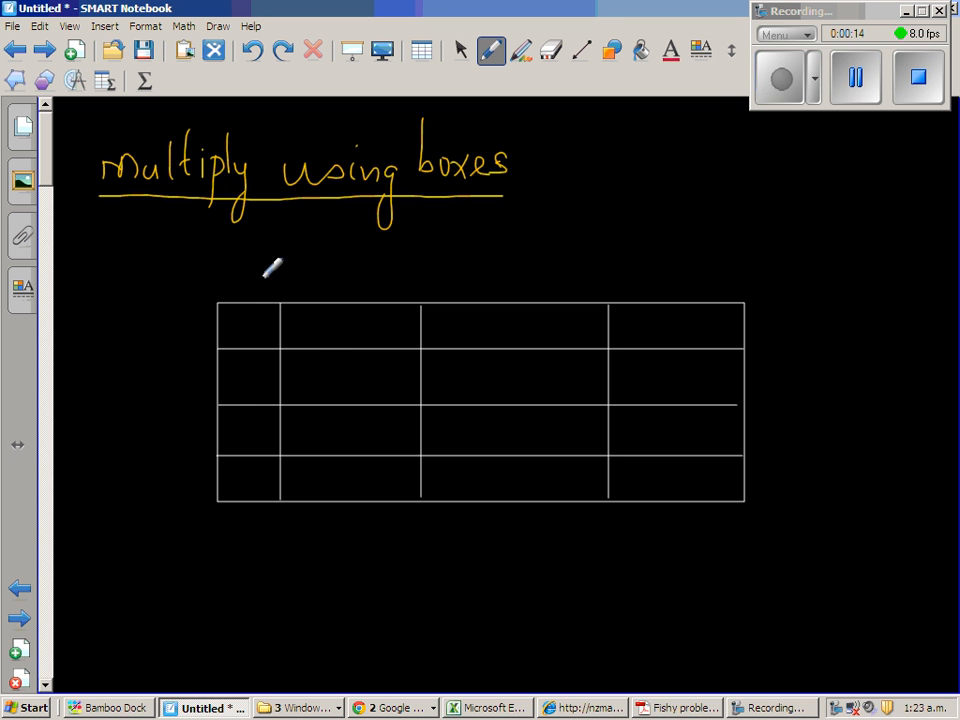
pyautogui.moveTo(490, 463)
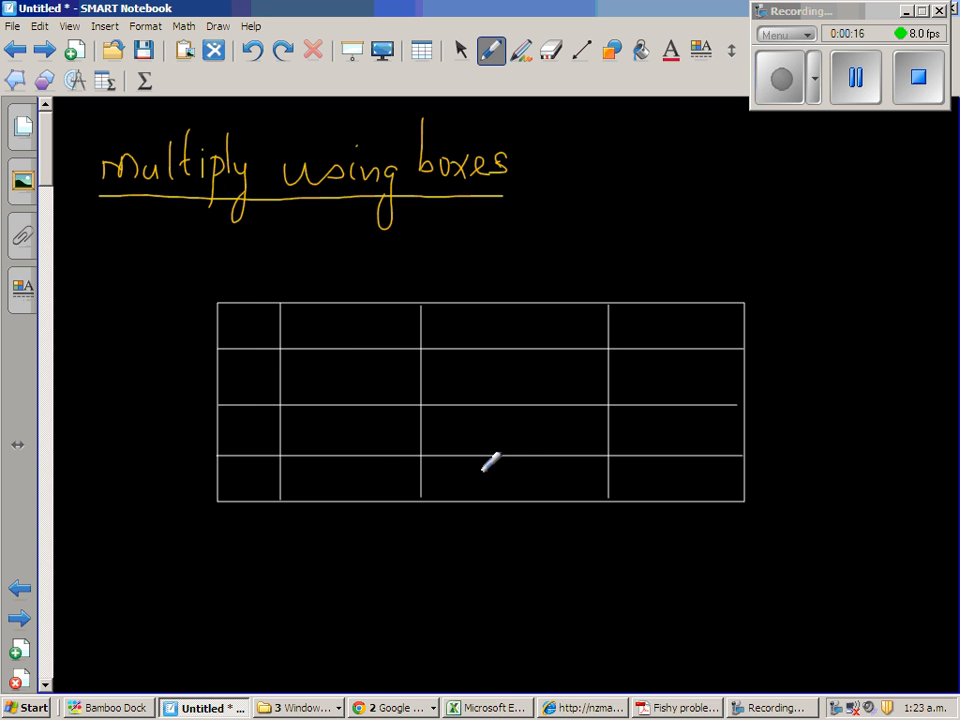
pyautogui.moveTo(112, 260)
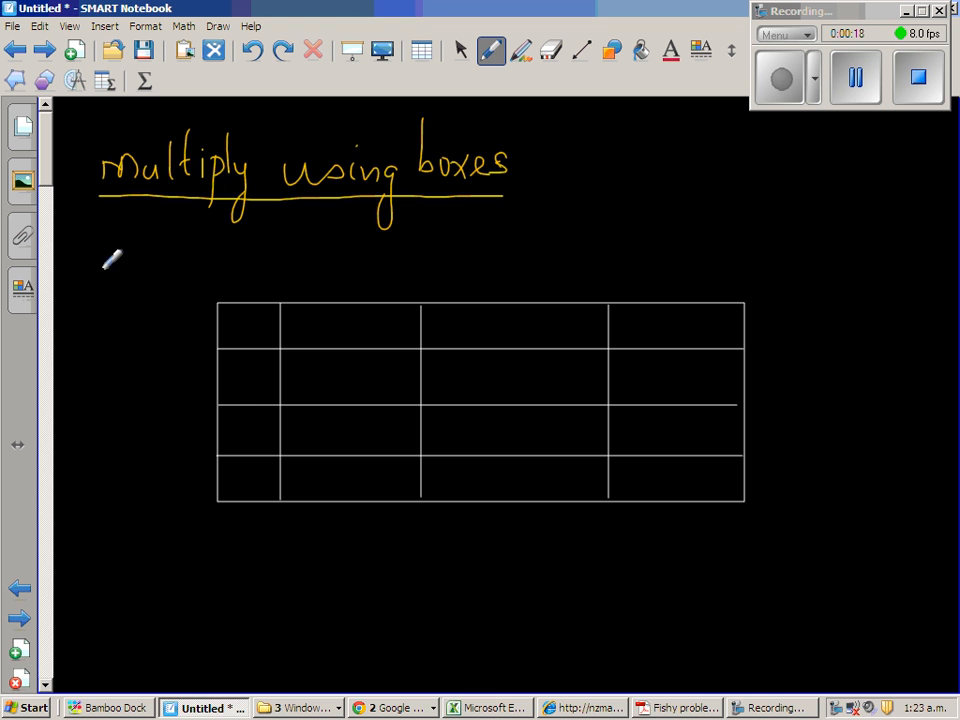
pyautogui.moveTo(148, 263)
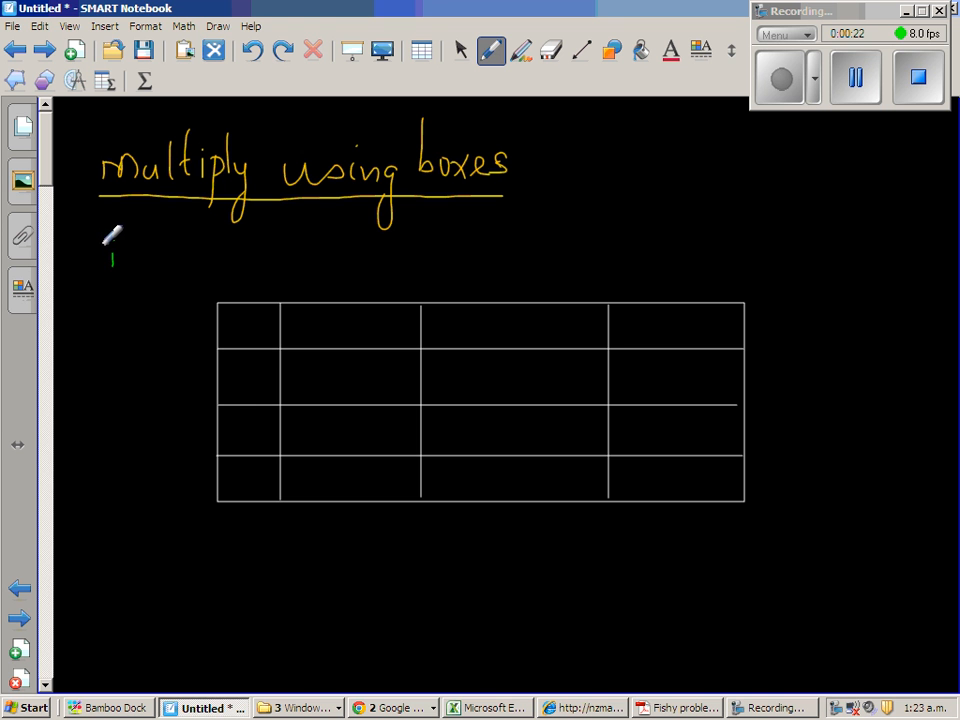
# - Handwrite a circled 1 and 73 × 46 in green below 'multiply using boxes'
pyautogui.moveTo(112, 245); pyautogui.dragTo(112, 280)
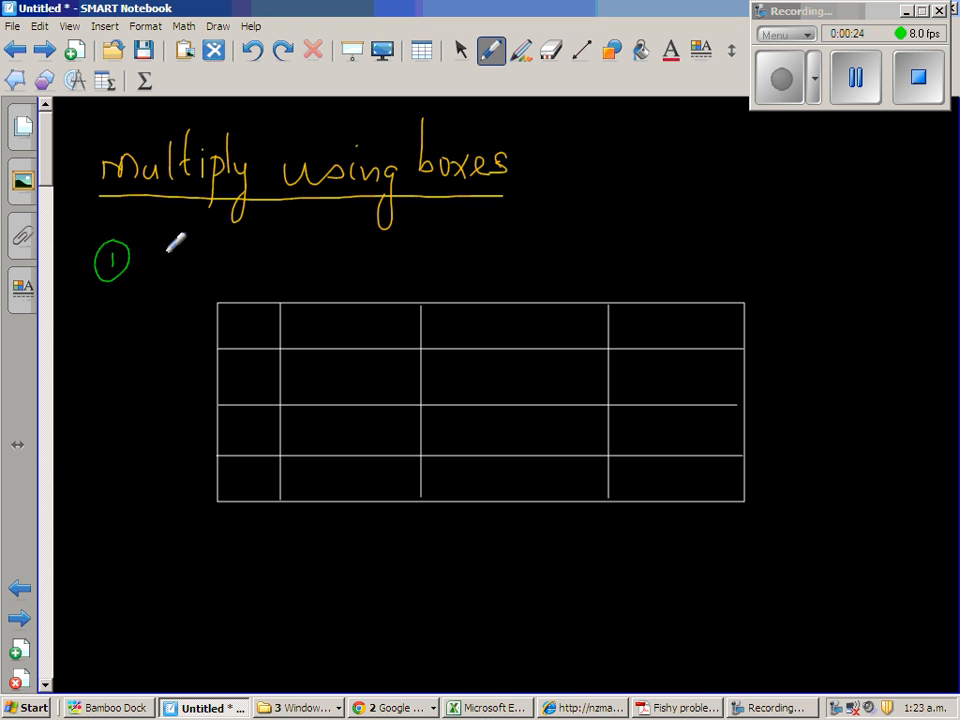
pyautogui.moveTo(180, 255); pyautogui.dragTo(230, 255)
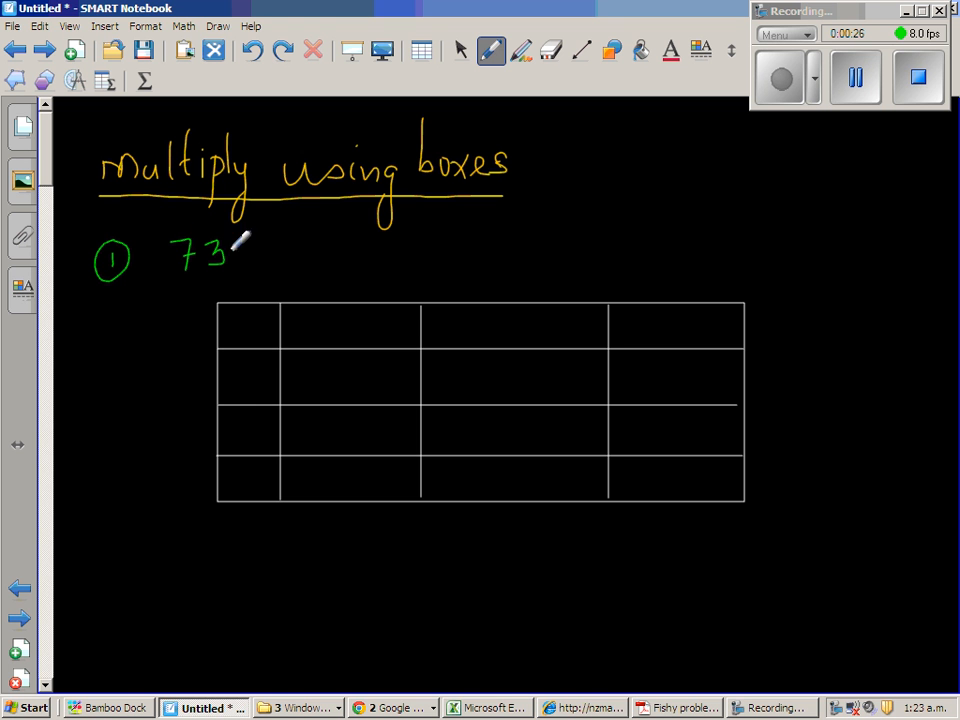
pyautogui.moveTo(225, 255); pyautogui.dragTo(315, 255)
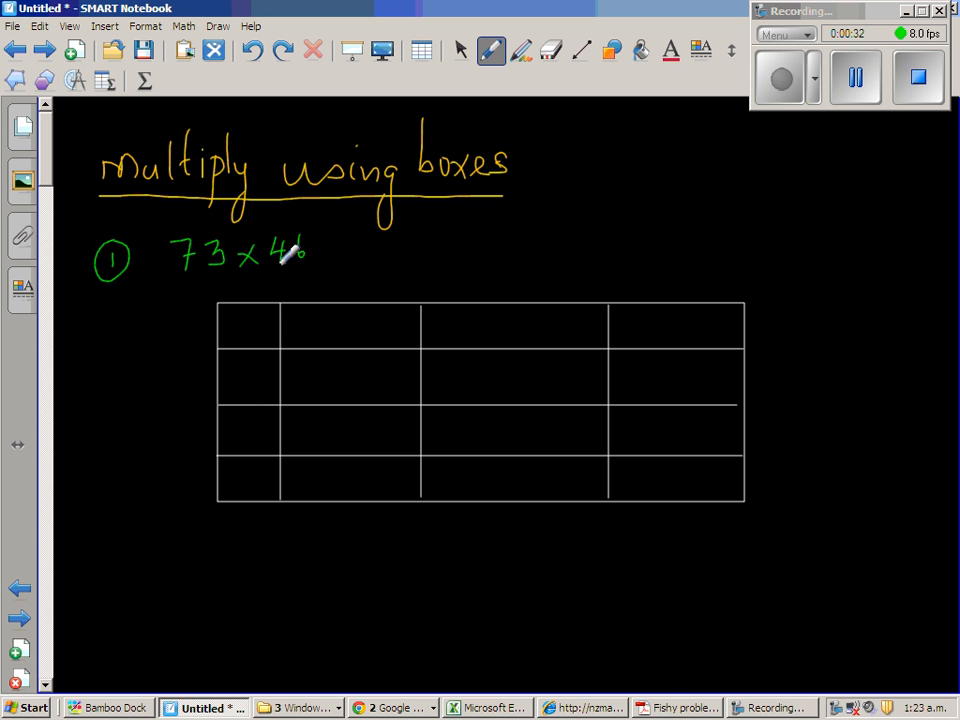
pyautogui.moveTo(300, 250); pyautogui.dragTo(310, 270)
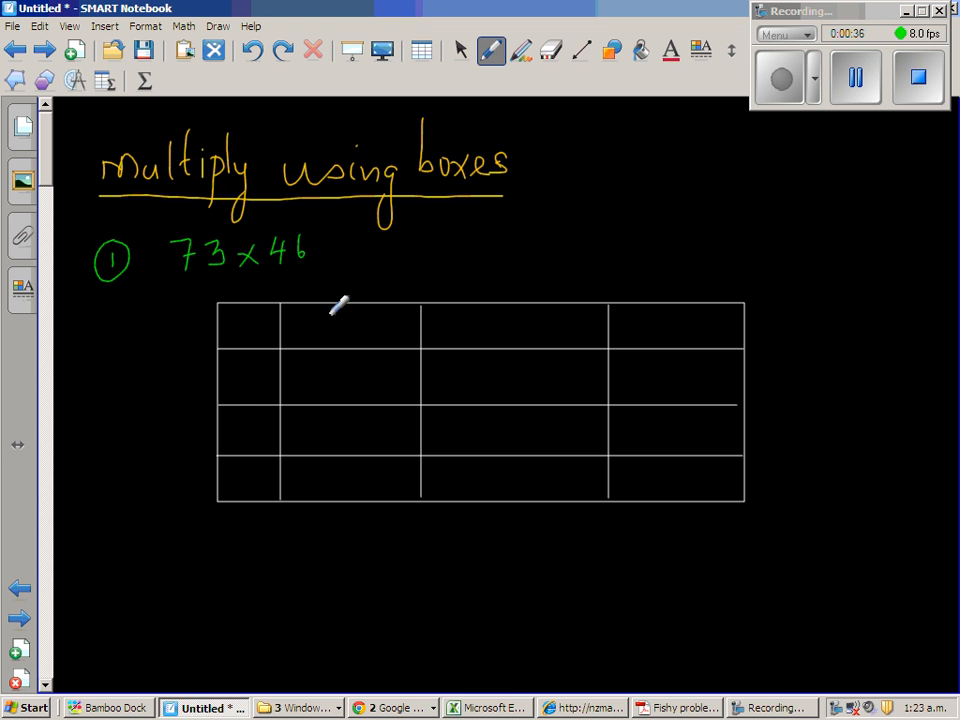
pyautogui.moveTo(335, 330); pyautogui.dragTo(375, 315)
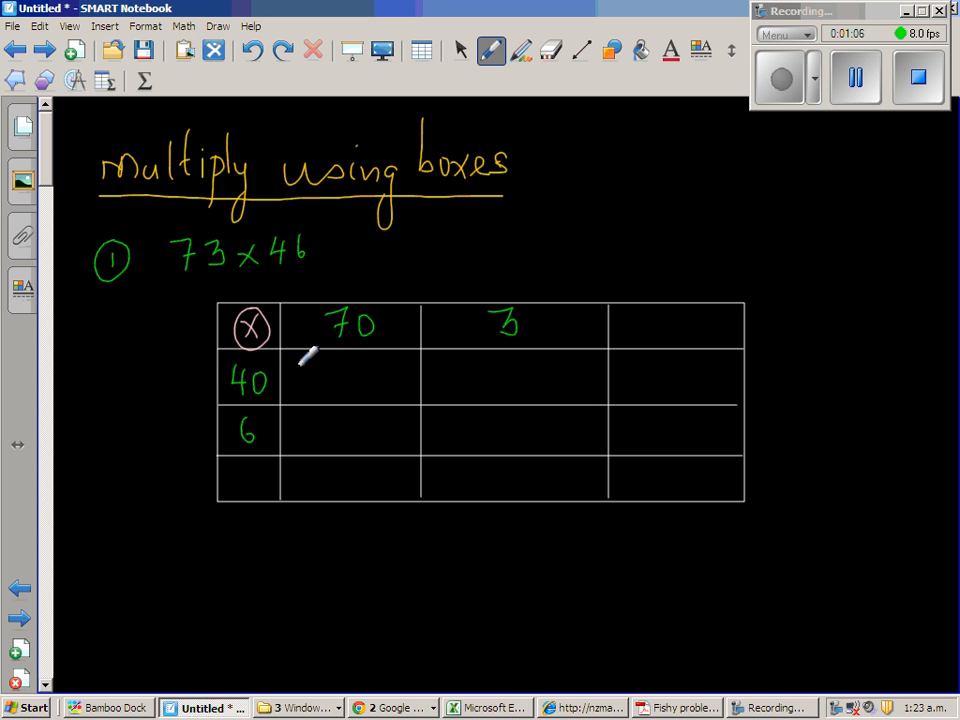
# - Write 2800 in the 40-by-70 cell of the grid
pyautogui.moveTo(300, 380); pyautogui.dragTo(350, 385)
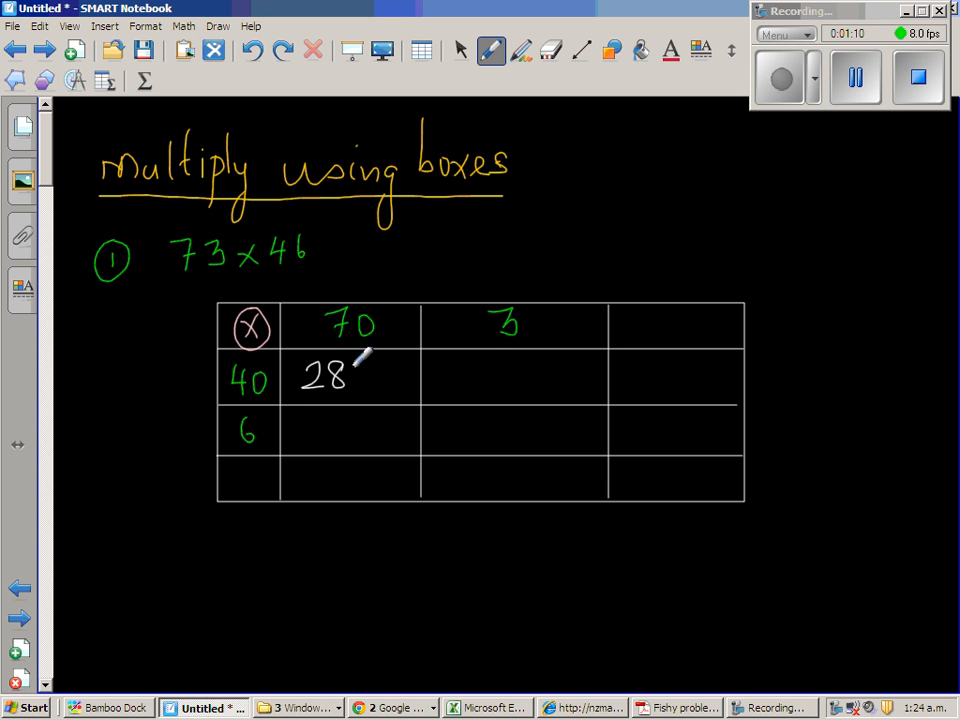
pyautogui.write('00')
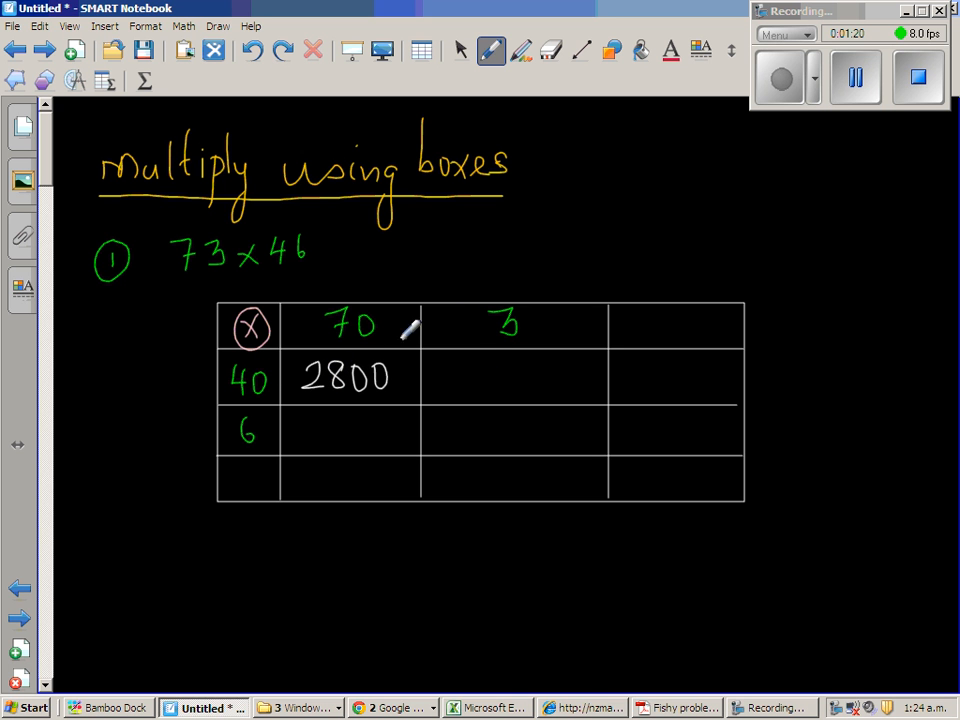
pyautogui.moveTo(485, 360)
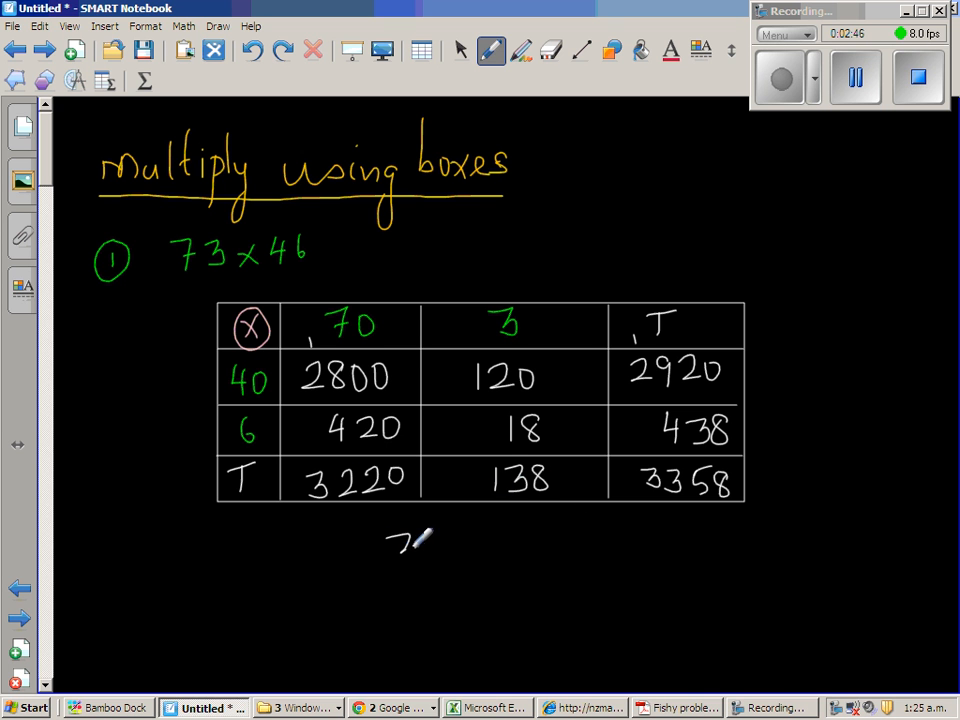
# - Write 3220 and 138 below the grid as a column addition
pyautogui.moveTo(390, 560); pyautogui.dragTo(465, 525)
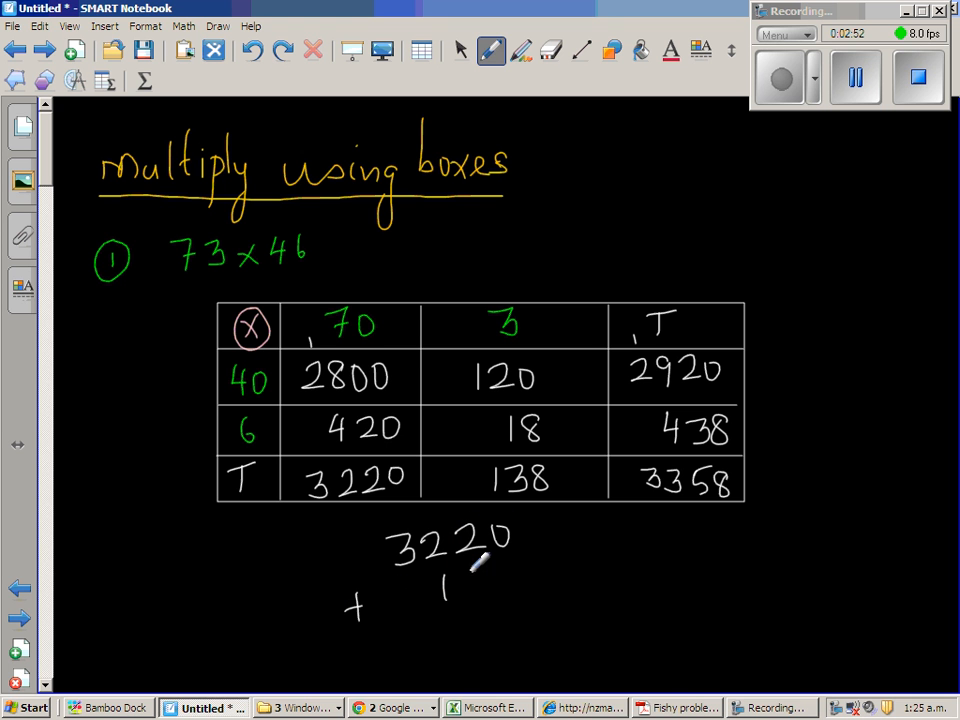
pyautogui.moveTo(445, 580); pyautogui.dragTo(525, 585)
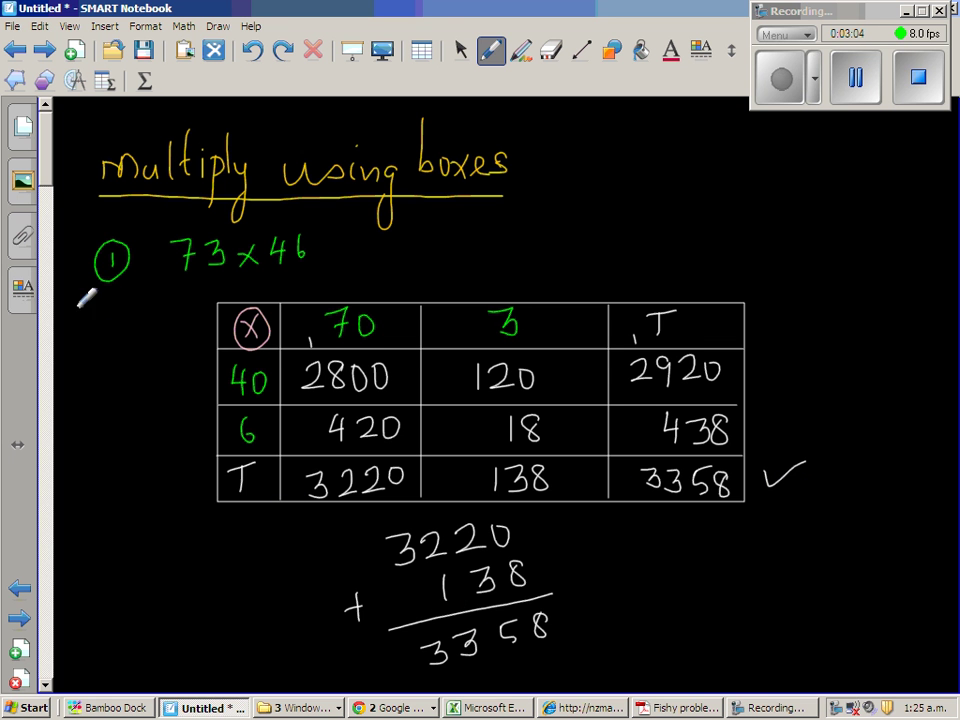
# - Scroll to the blank grid and write a circled 2 with 86 × 17
pyautogui.scroll(-3)
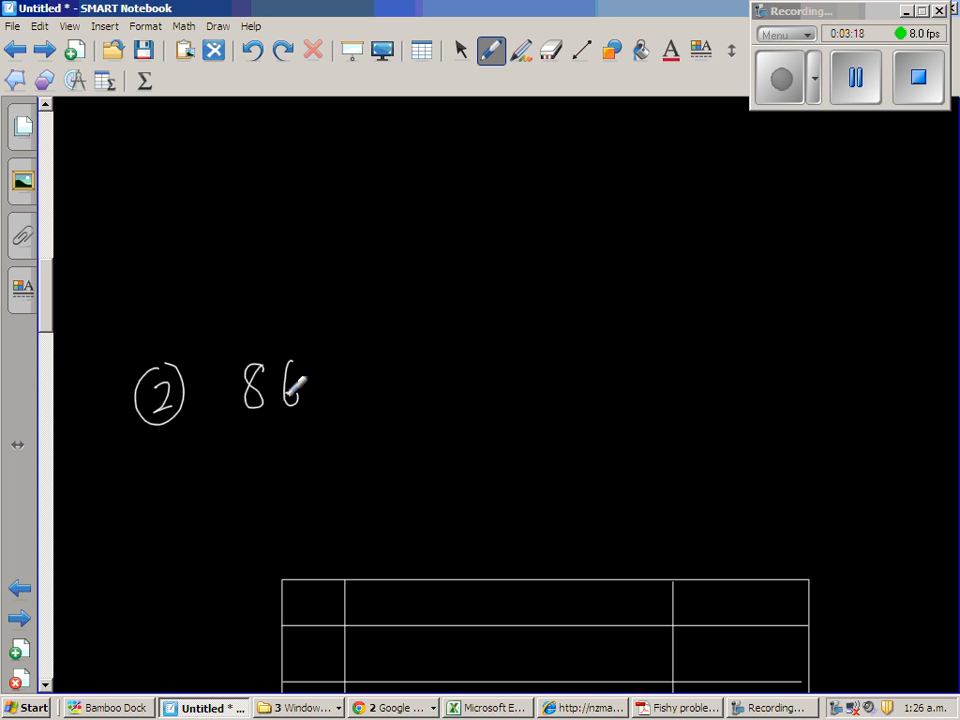
pyautogui.moveTo(310, 390); pyautogui.dragTo(390, 390)
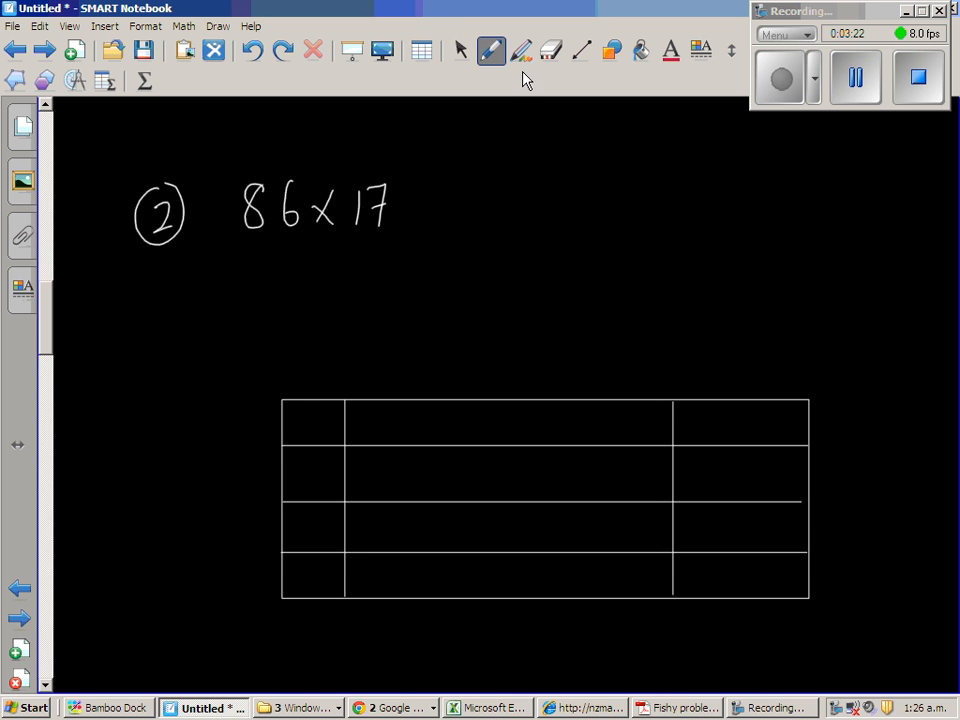
pyautogui.click(491, 50)
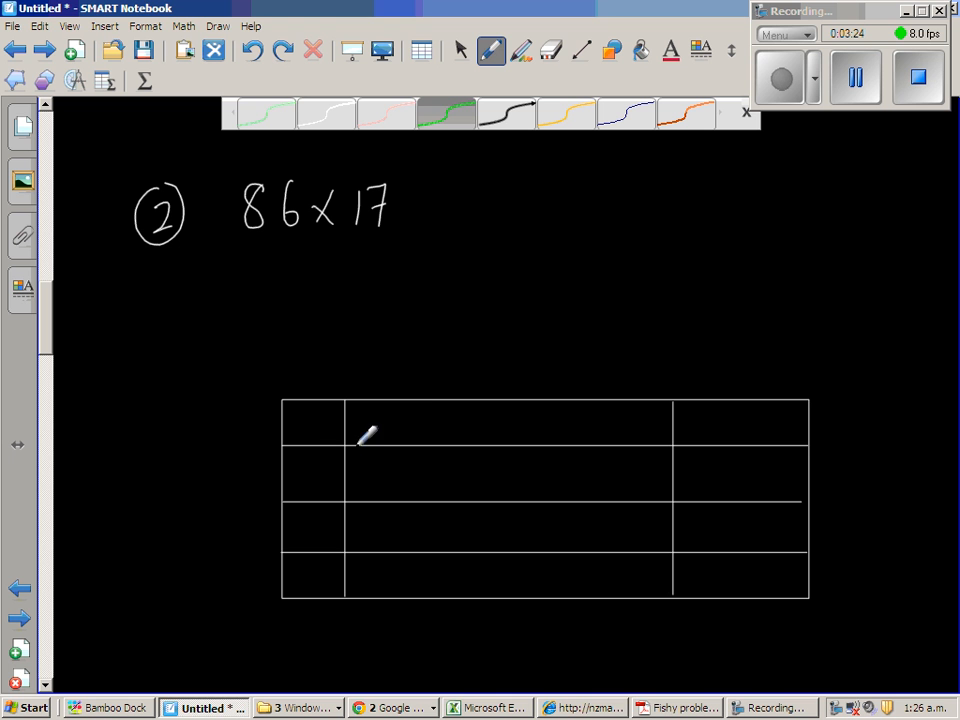
pyautogui.moveTo(535, 437)
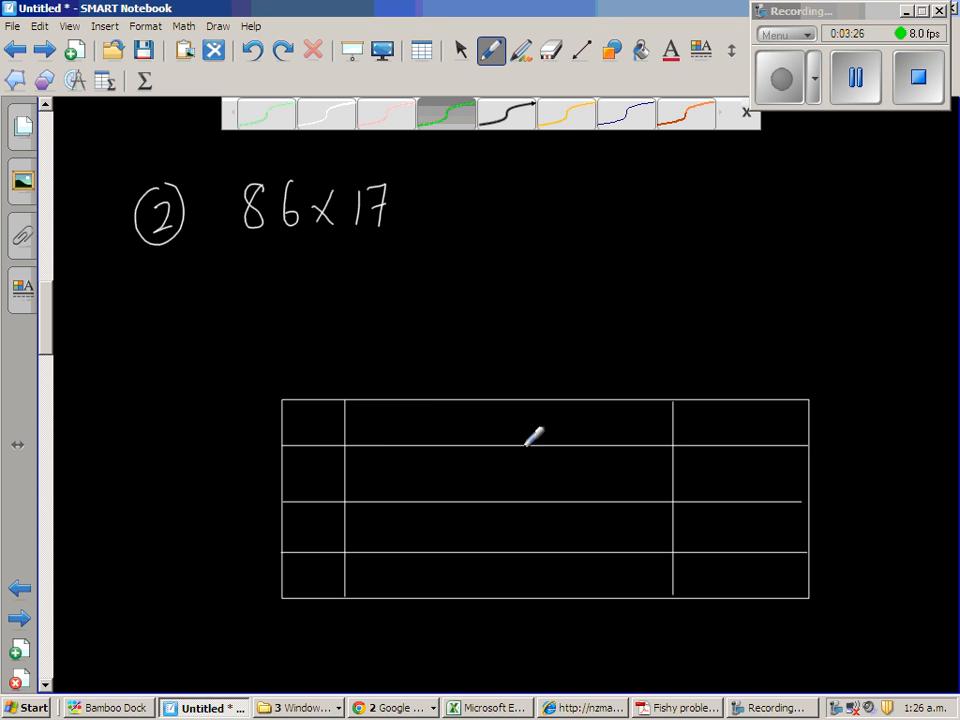
pyautogui.moveTo(505, 400)
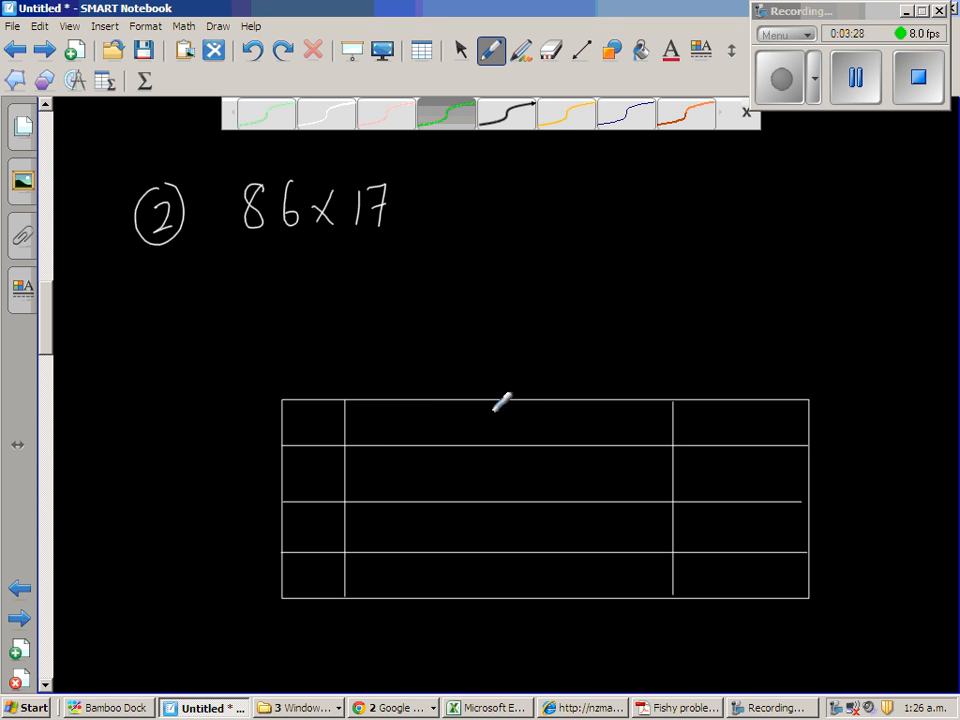
pyautogui.moveTo(562, 70)
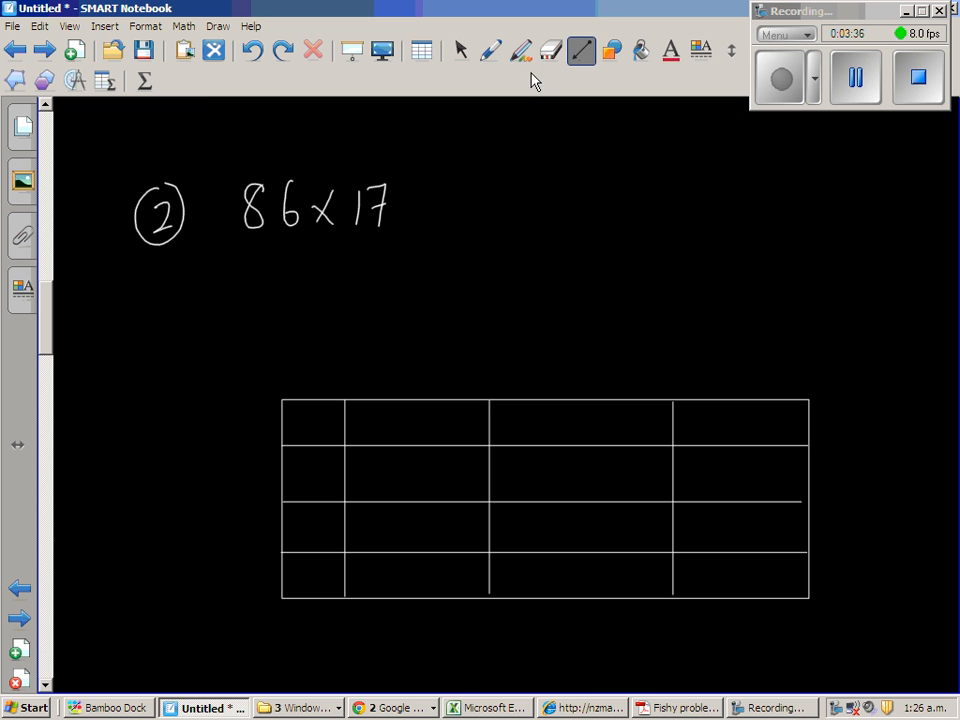
# - Switch back to the freehand pen after drawing the dividing line
pyautogui.click(490, 50)
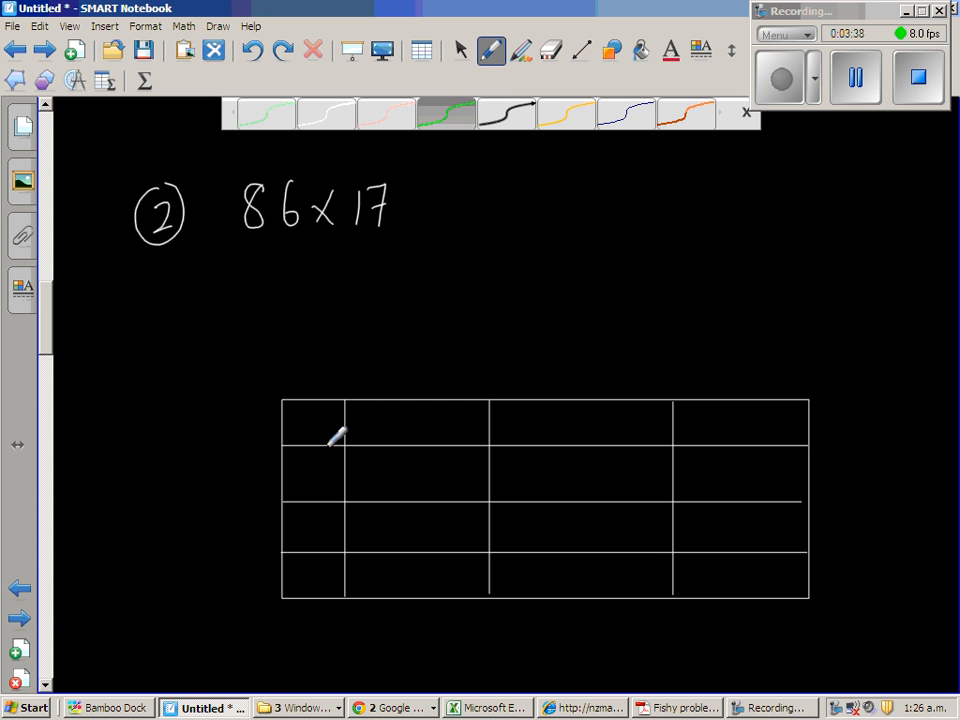
pyautogui.moveTo(438, 414)
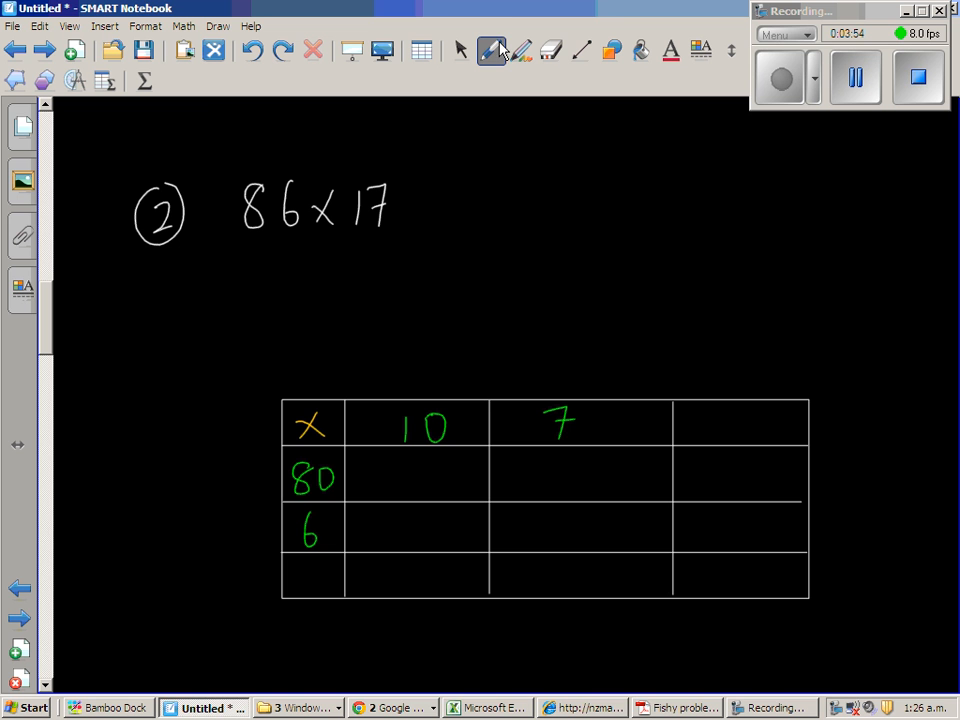
# - Open the pen-style bar to change the ink colour for the products
pyautogui.click(491, 50)
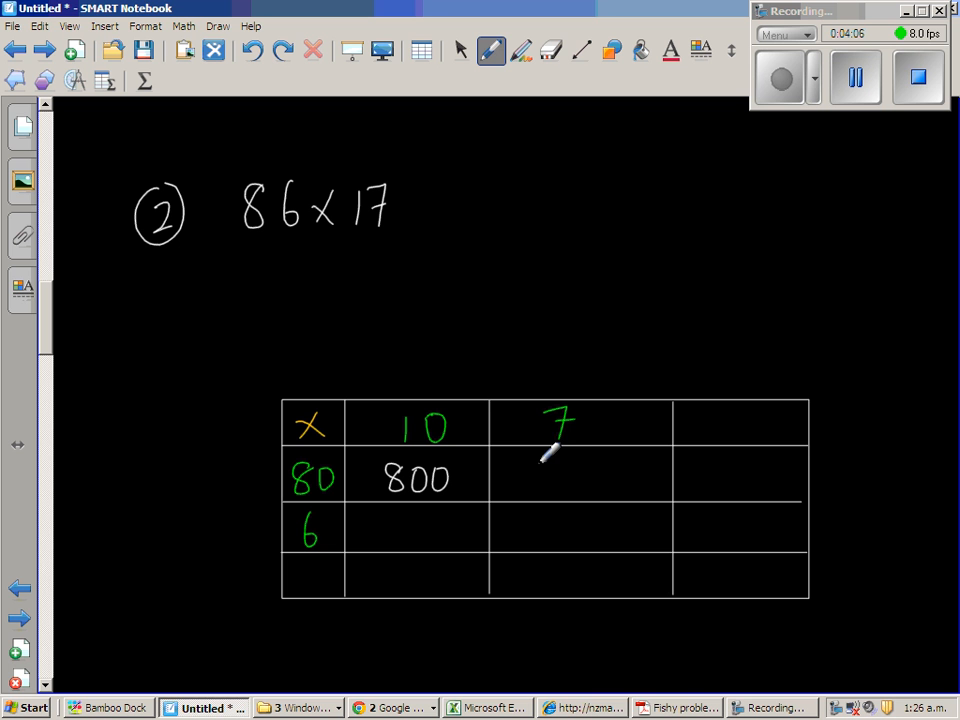
# - Write 560 in the 80-by-7 cell and 60 in the 6-by-10 cell
pyautogui.moveTo(535, 460); pyautogui.dragTo(560, 490)
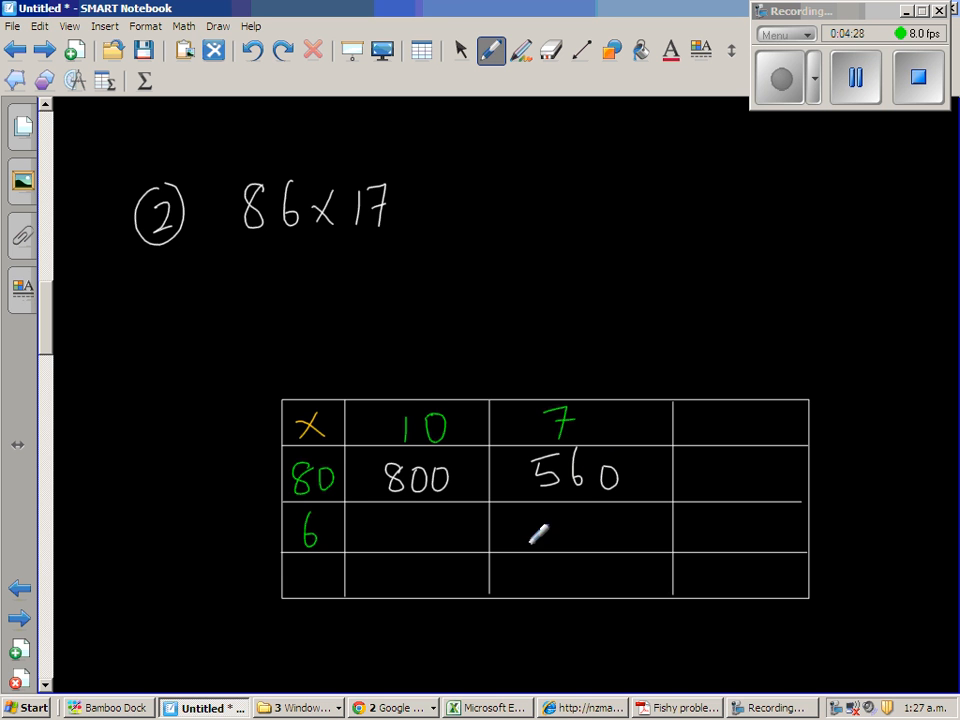
pyautogui.moveTo(428, 500)
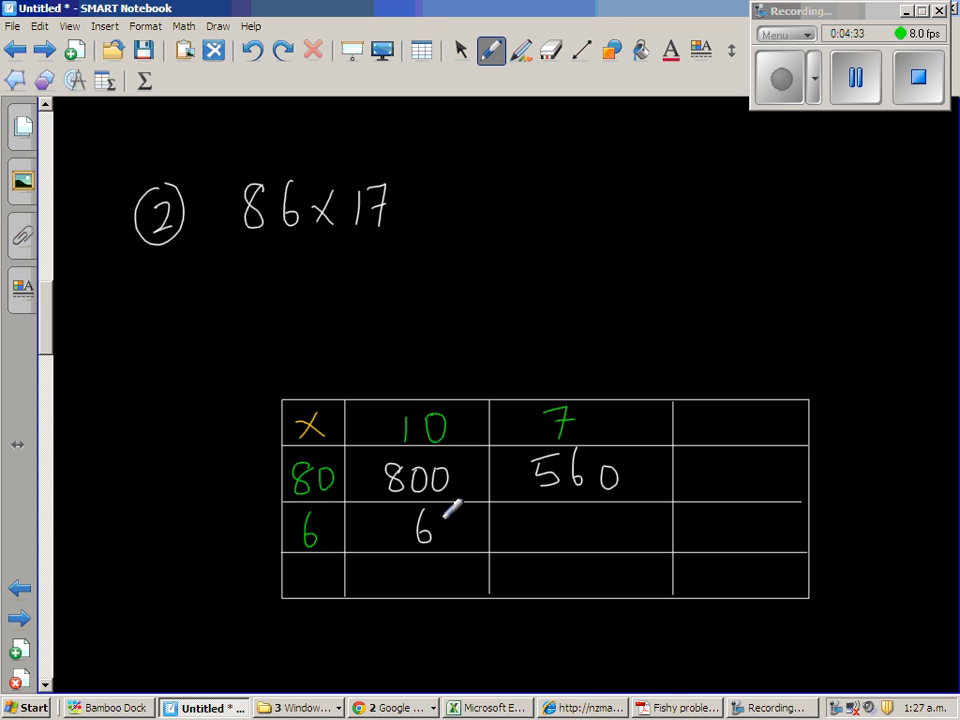
pyautogui.moveTo(430, 530); pyautogui.dragTo(455, 530)
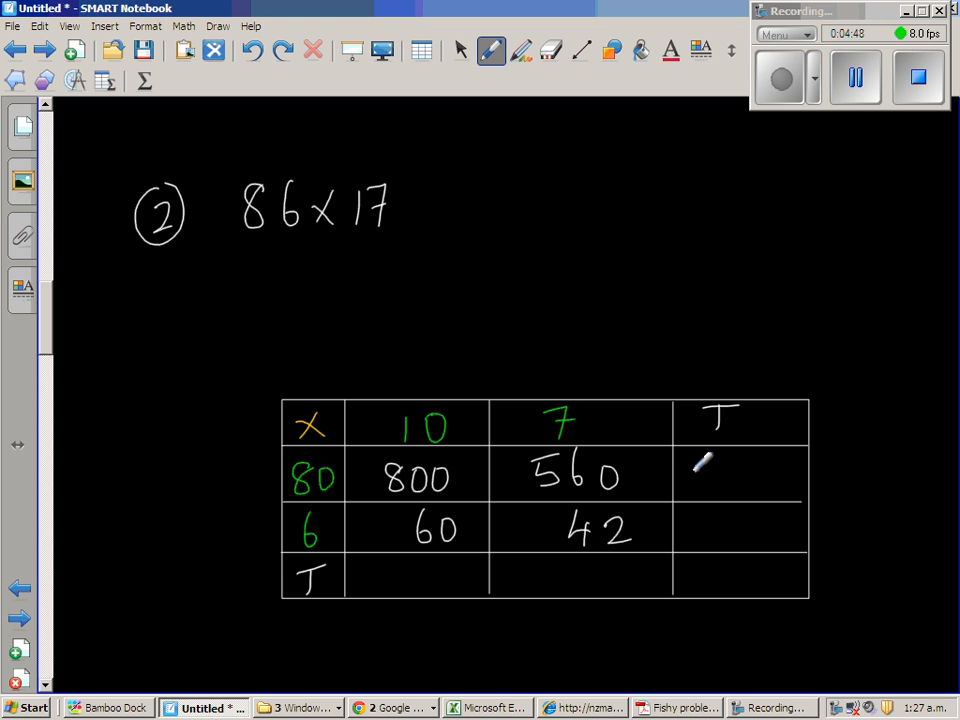
# - Write the grid totals, starting with 1360 for the 80 row
pyautogui.moveTo(700, 475); pyautogui.dragTo(745, 475)
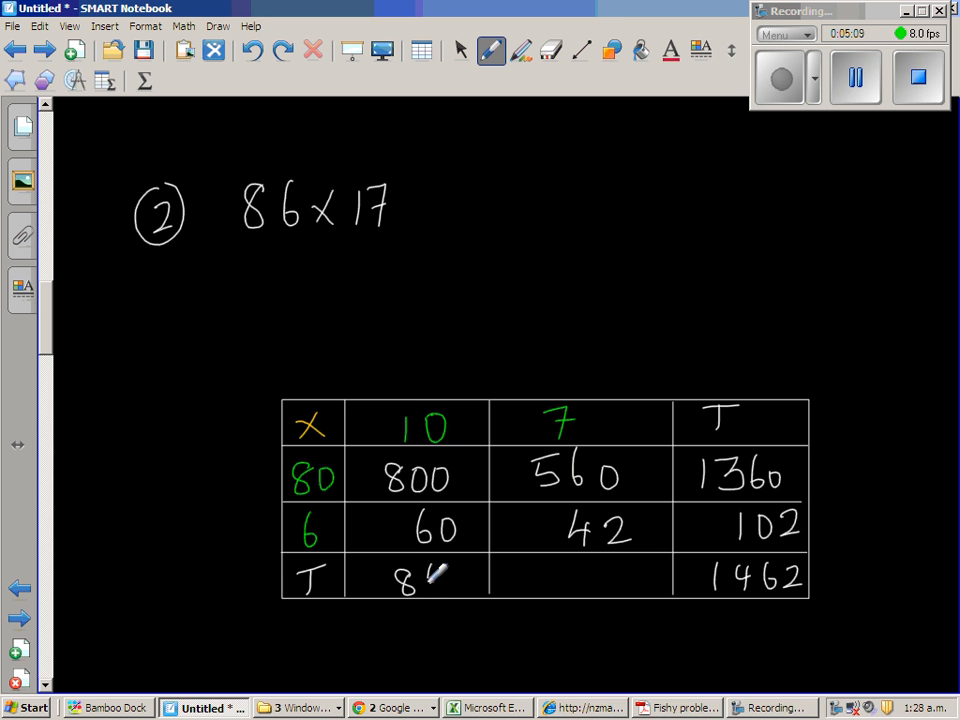
pyautogui.write('60')
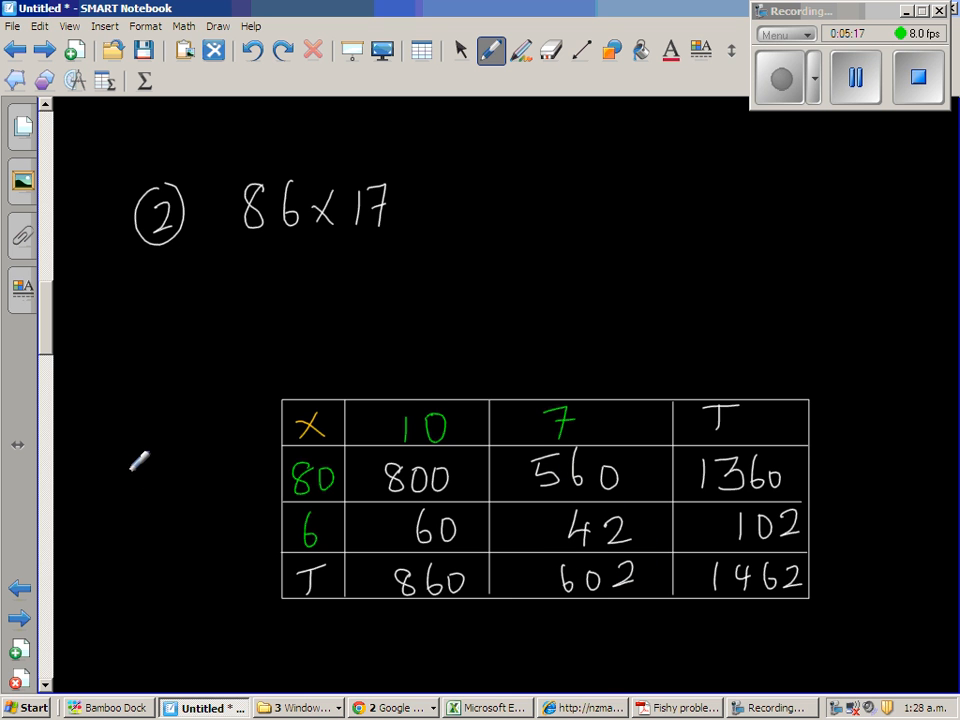
# - Divide the new grid's wide middle column with a straight vertical line
pyautogui.moveTo(125, 470); pyautogui.dragTo(180, 490)
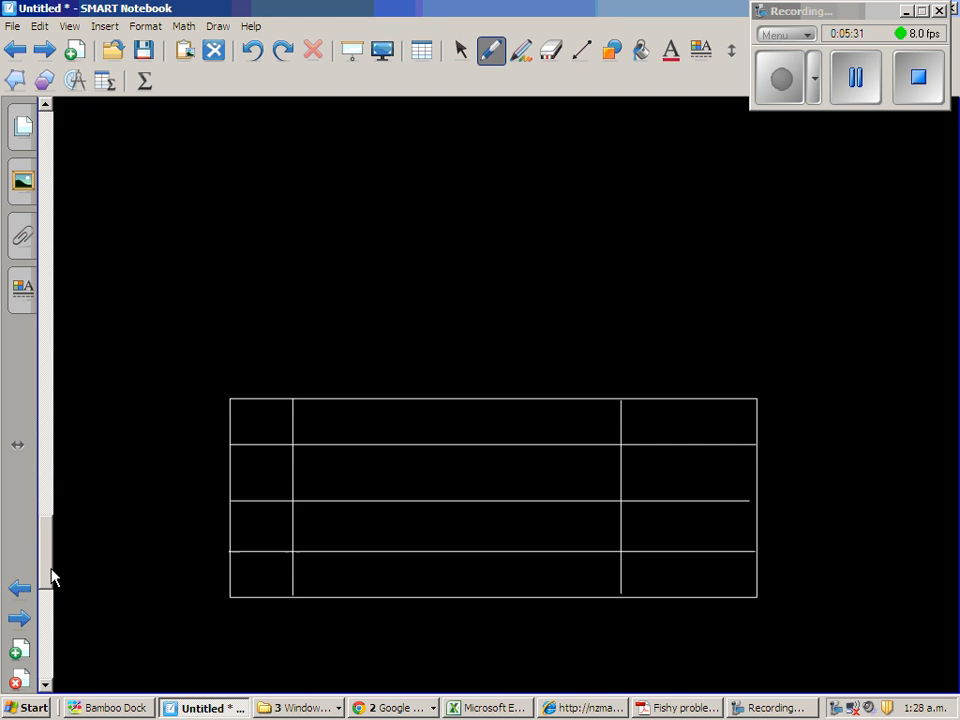
pyautogui.click(581, 50)
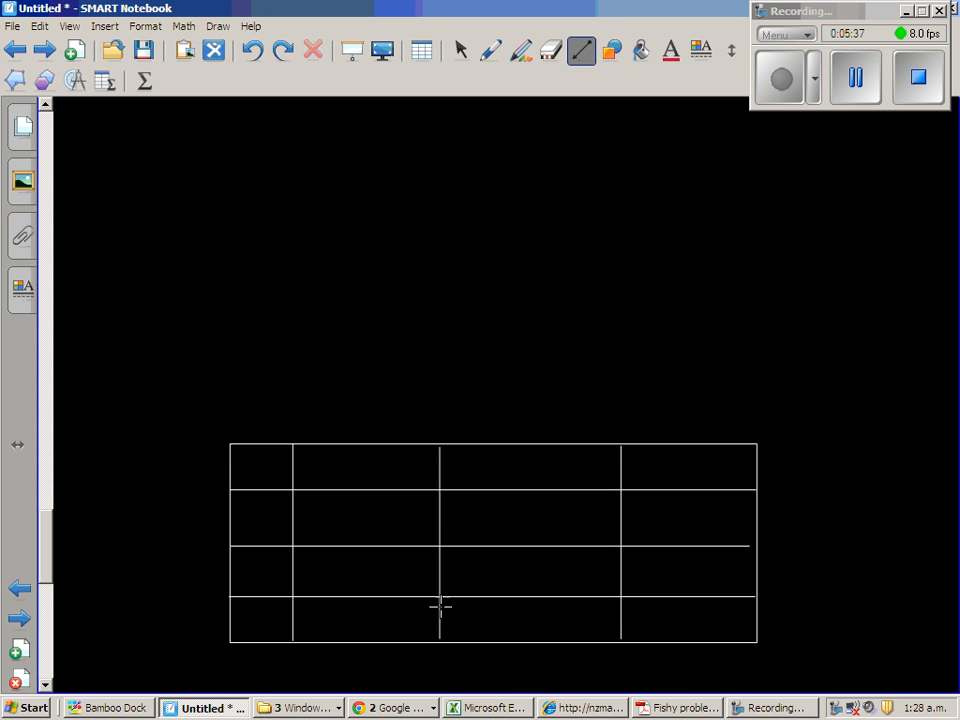
pyautogui.click(491, 50)
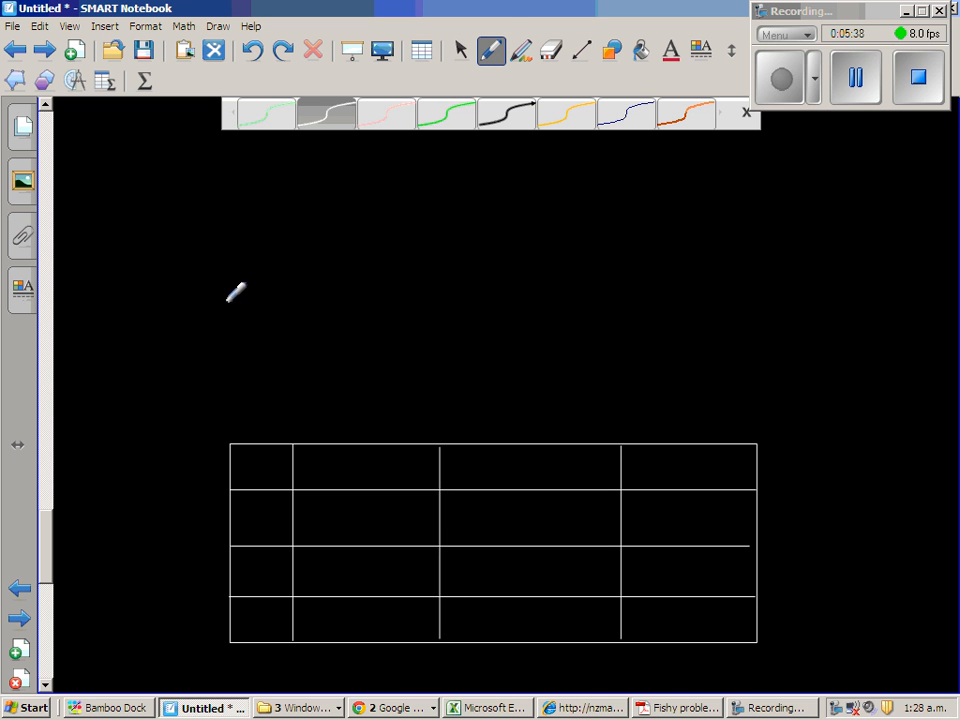
pyautogui.moveTo(268, 313)
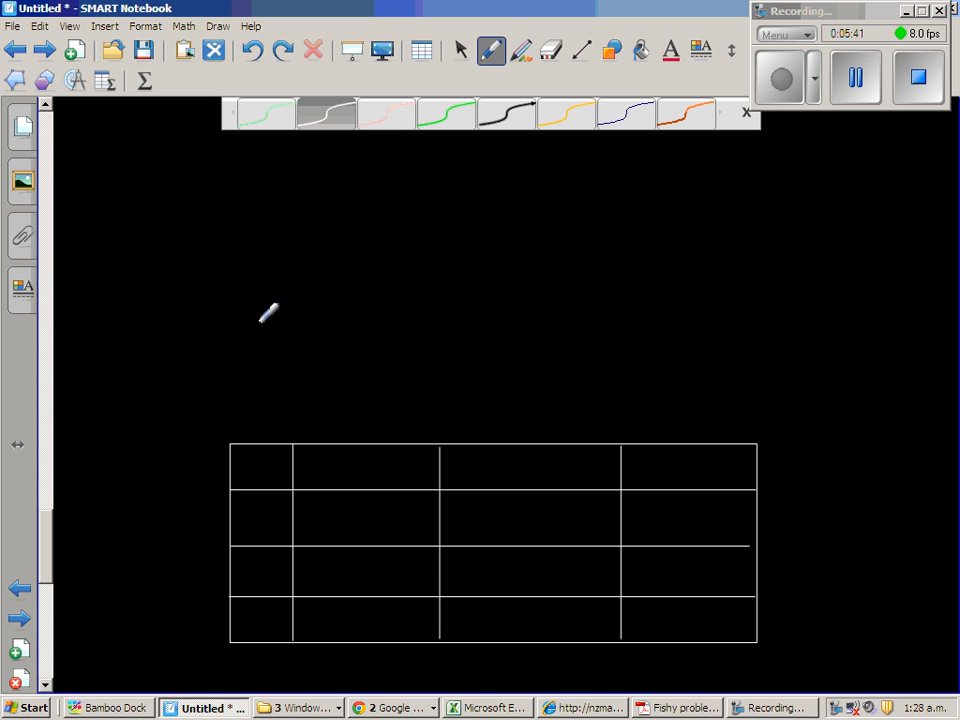
pyautogui.moveTo(298, 323)
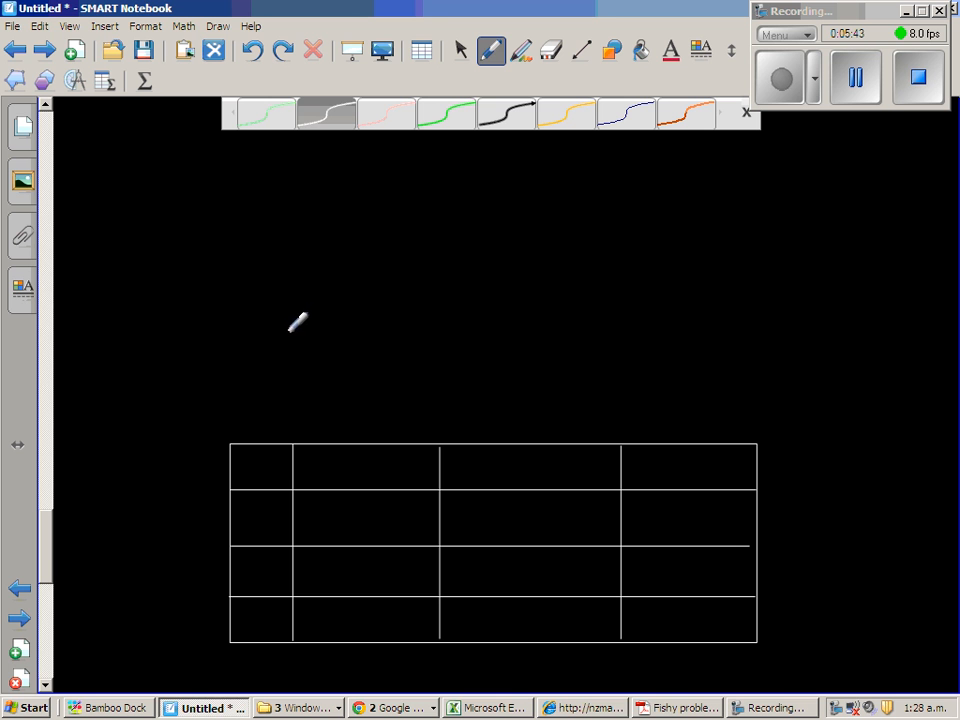
pyautogui.moveTo(300, 295)
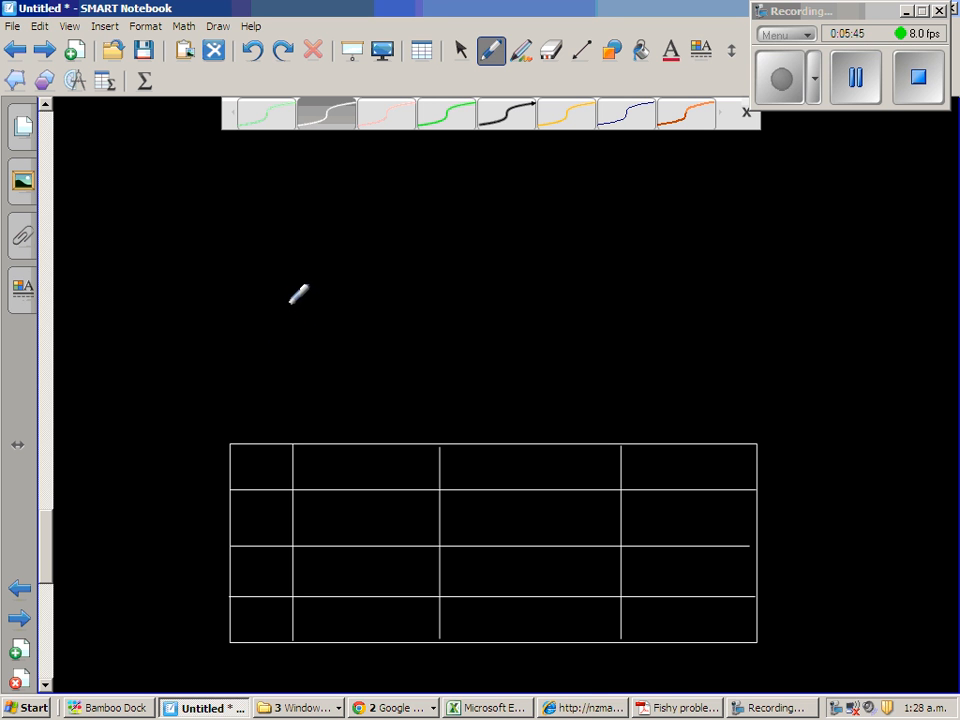
pyautogui.moveTo(328, 298)
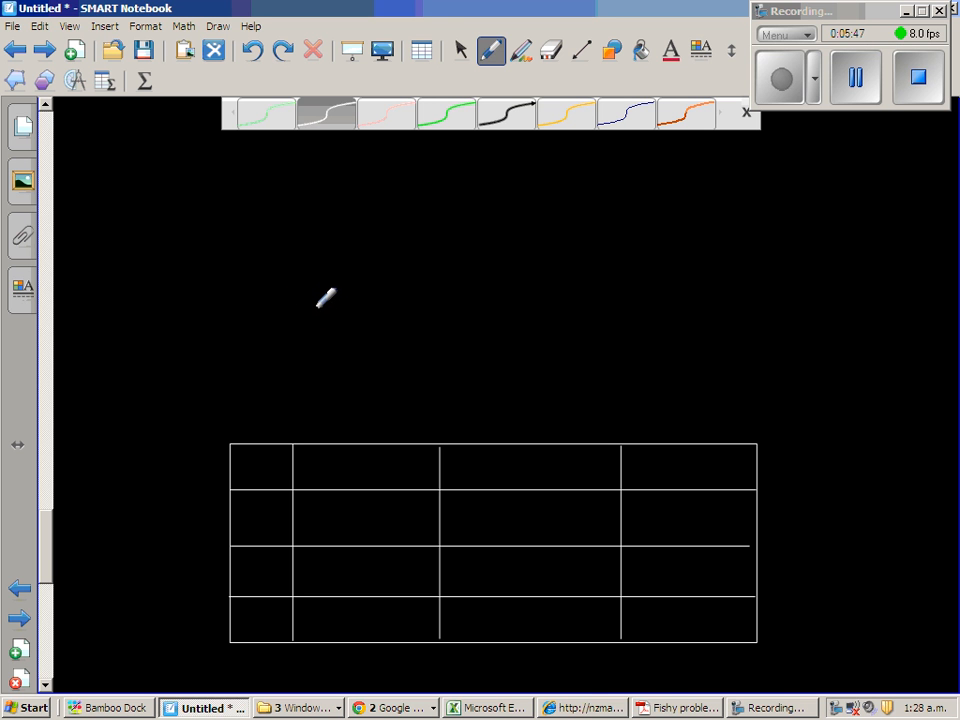
pyautogui.moveTo(332, 298)
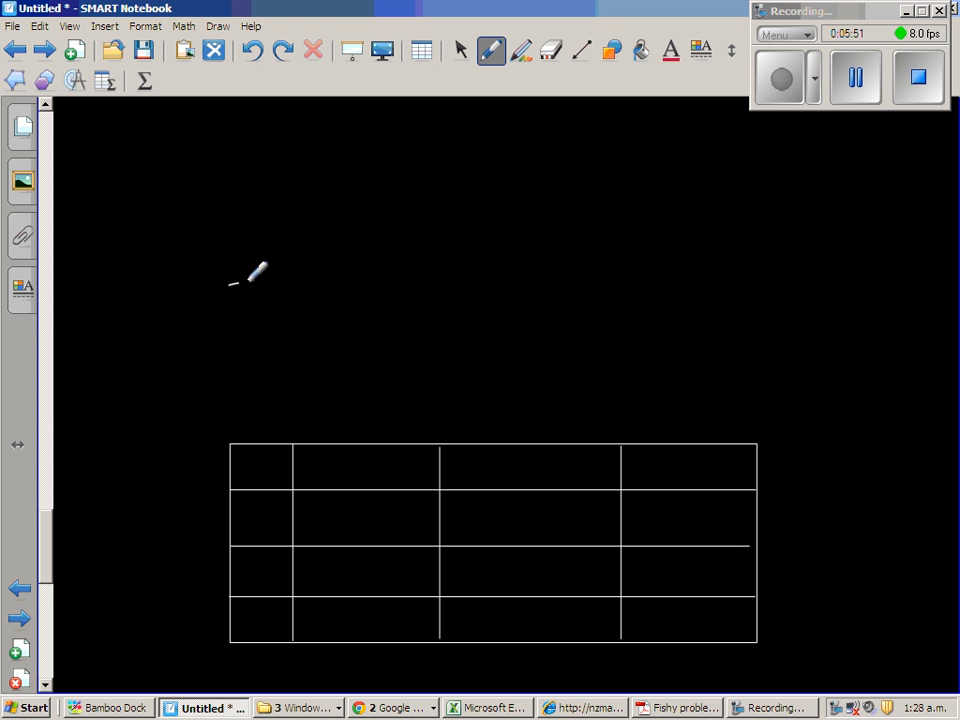
# - Handwrite 32×45 above the grid, then switch to pink and write the 30 header
pyautogui.moveTo(230, 300); pyautogui.dragTo(300, 300)
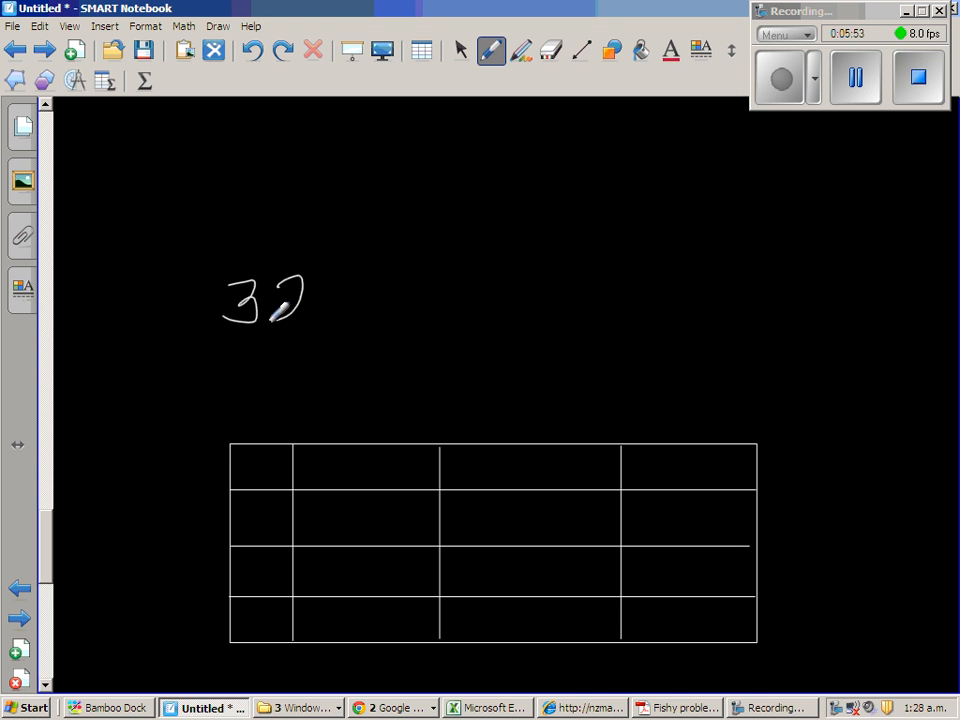
pyautogui.moveTo(290, 310); pyautogui.dragTo(410, 290)
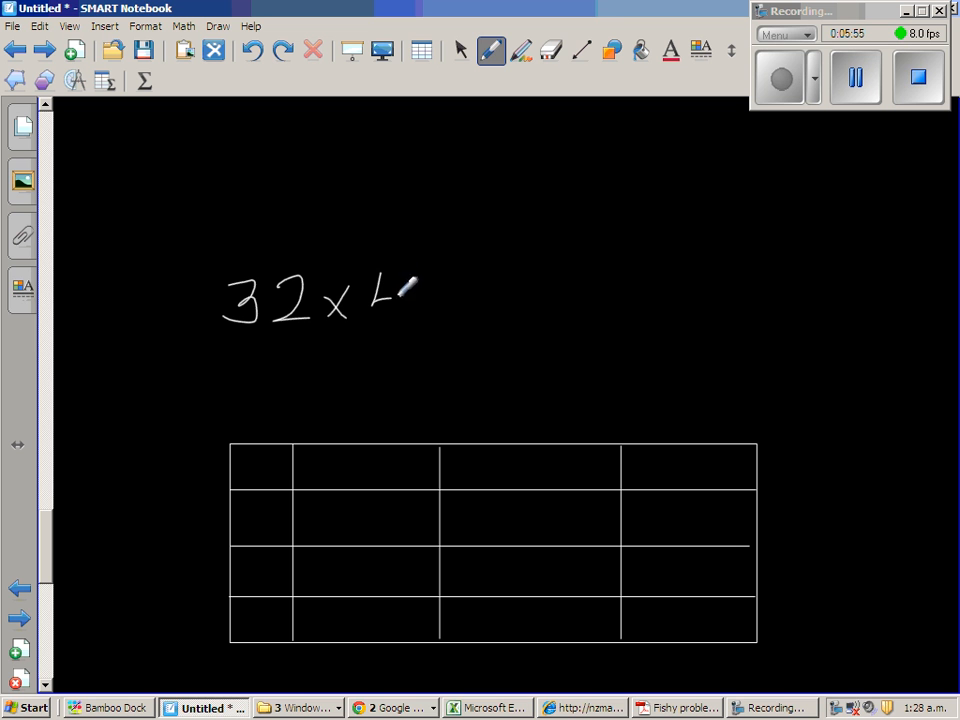
pyautogui.moveTo(395, 290); pyautogui.dragTo(420, 320)
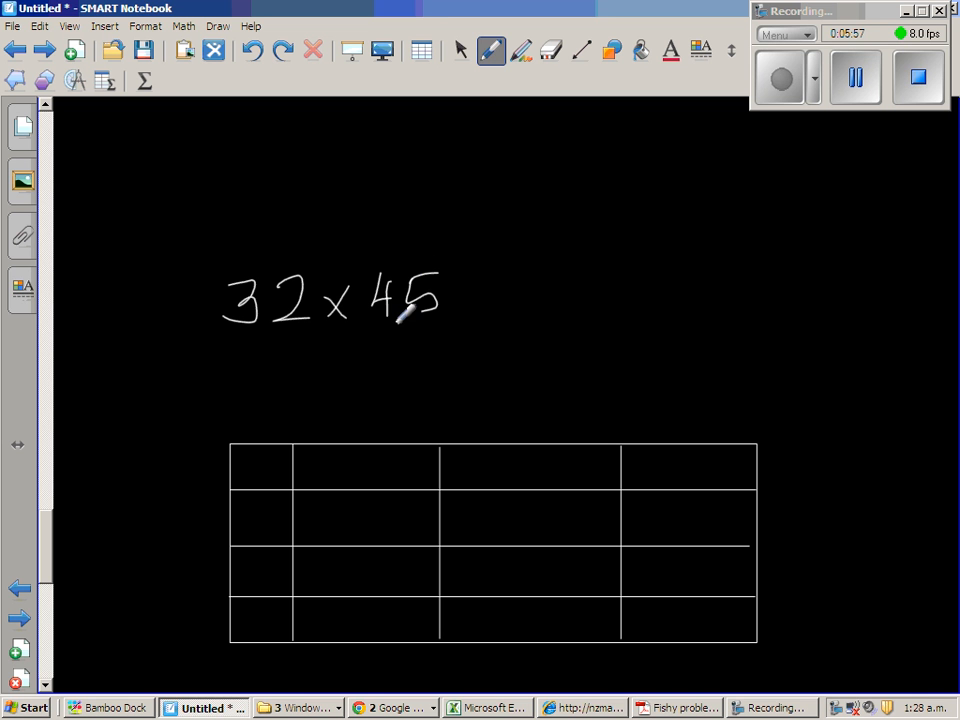
pyautogui.click(491, 50)
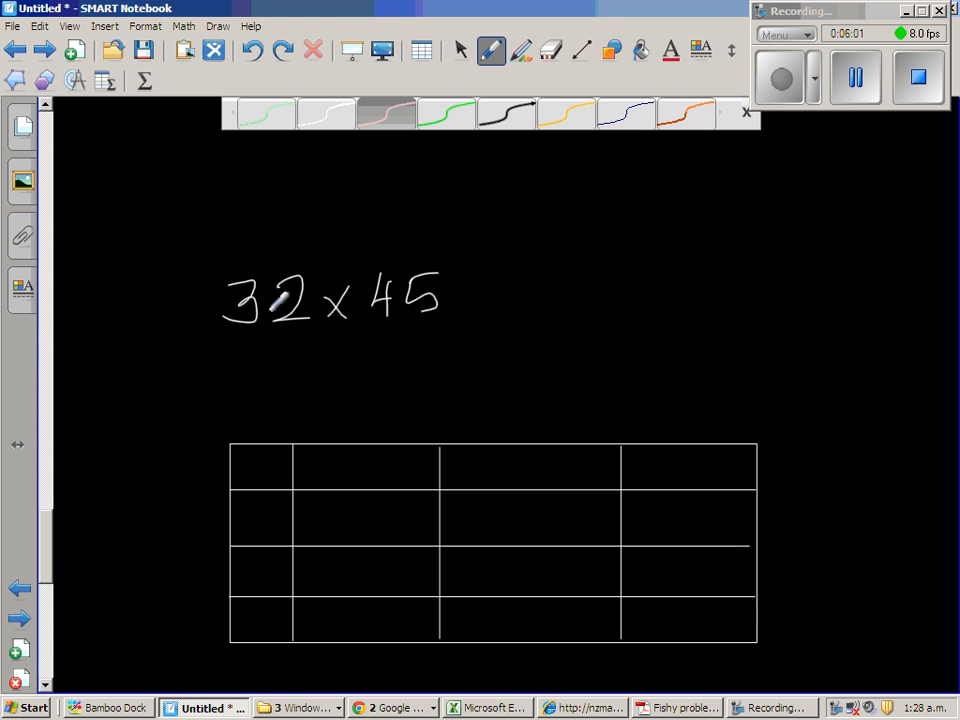
pyautogui.moveTo(335, 475); pyautogui.dragTo(400, 445)
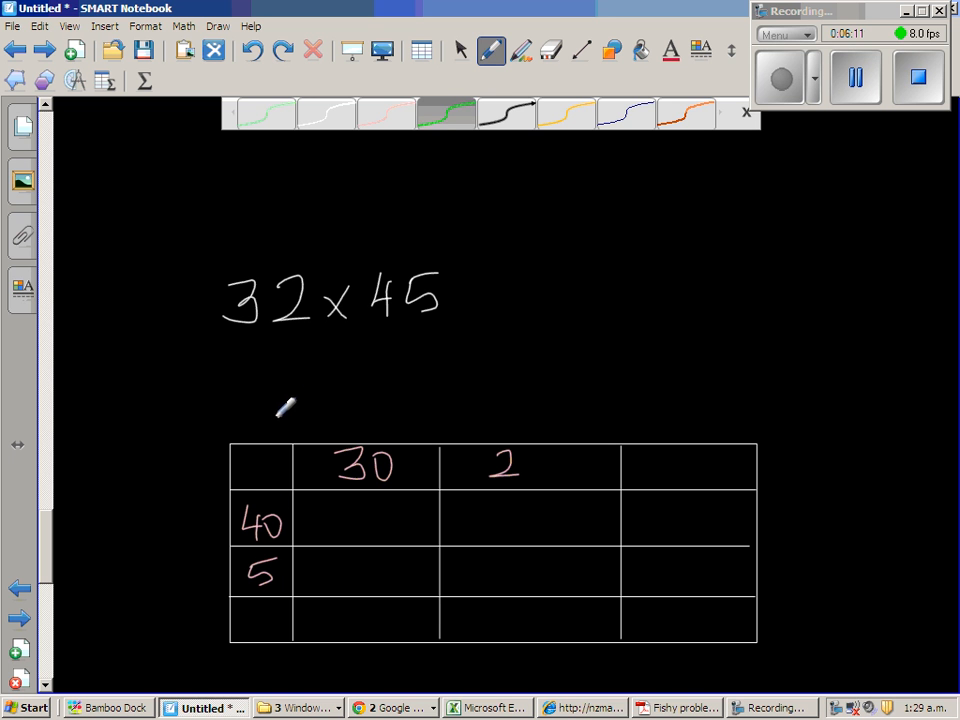
# - Draw a green × in the corner cell, then write 1200, 80 and row total 1280 in orange
pyautogui.moveTo(245, 460); pyautogui.dragTo(278, 485)
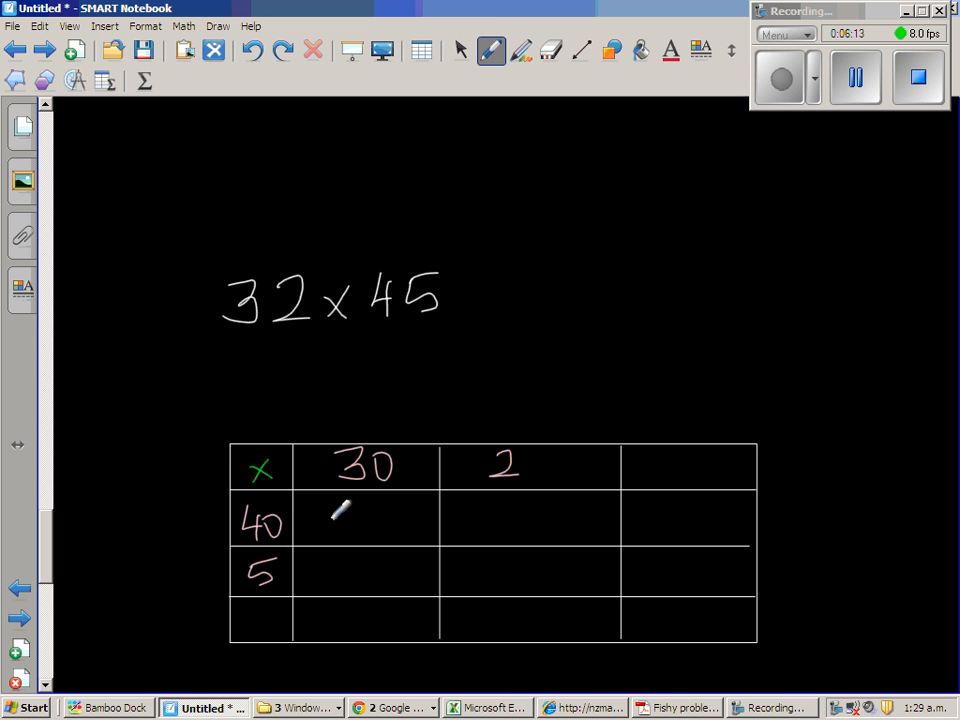
pyautogui.moveTo(430, 230)
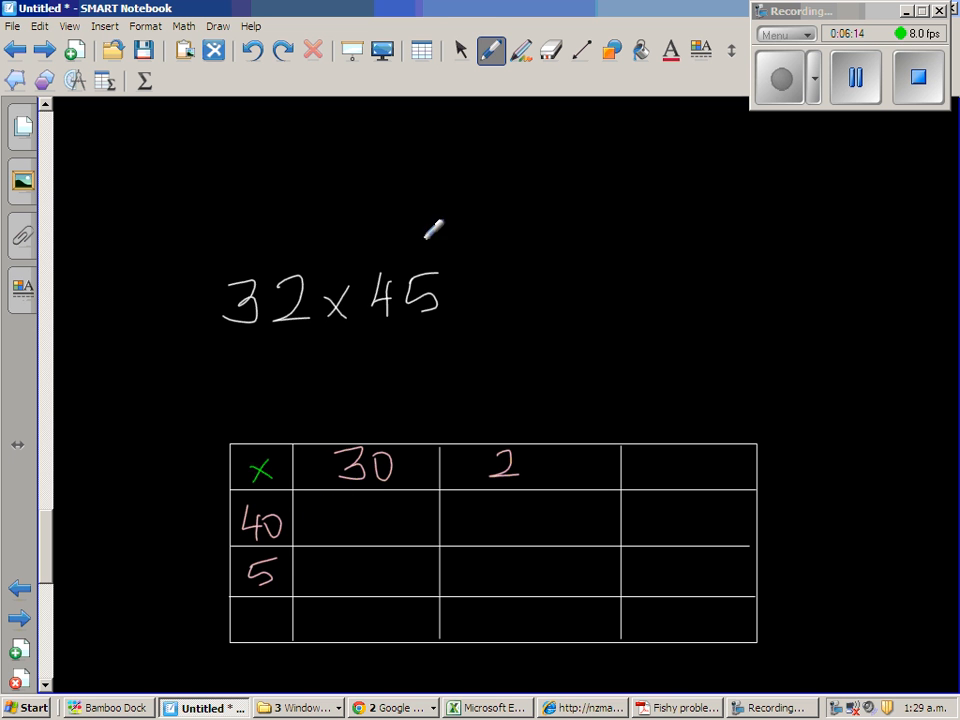
pyautogui.click(491, 50)
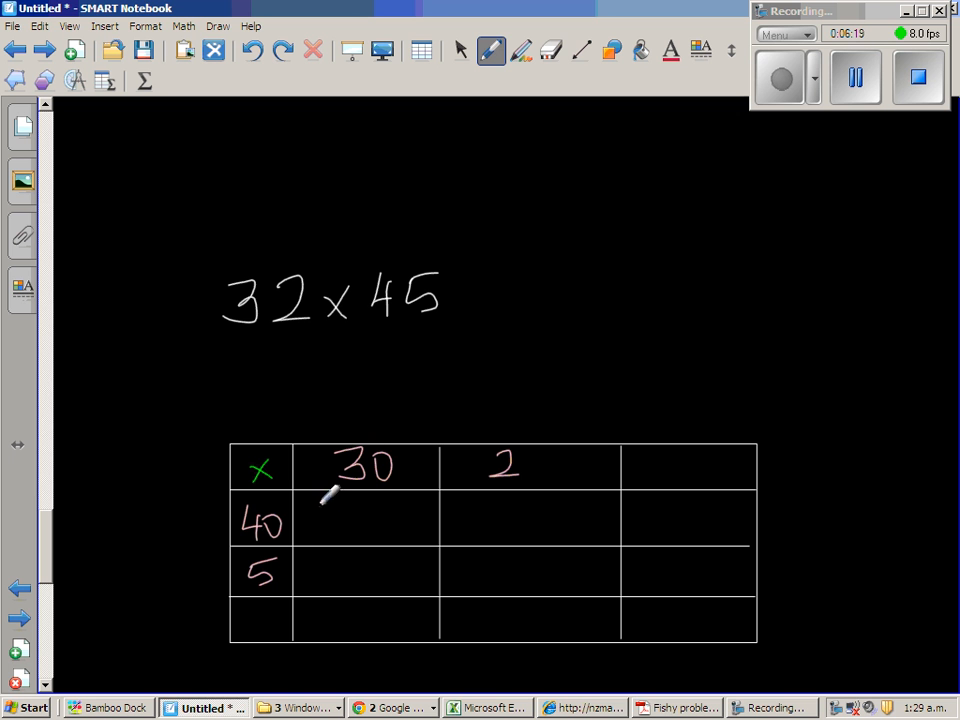
pyautogui.moveTo(310, 525); pyautogui.dragTo(380, 525)
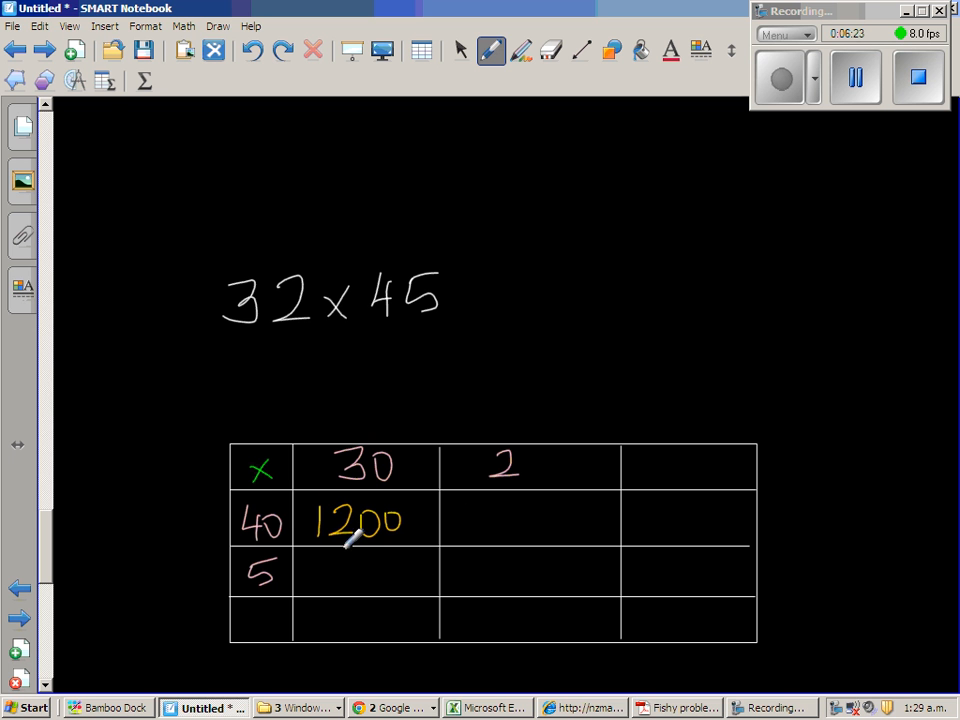
pyautogui.moveTo(505, 510)
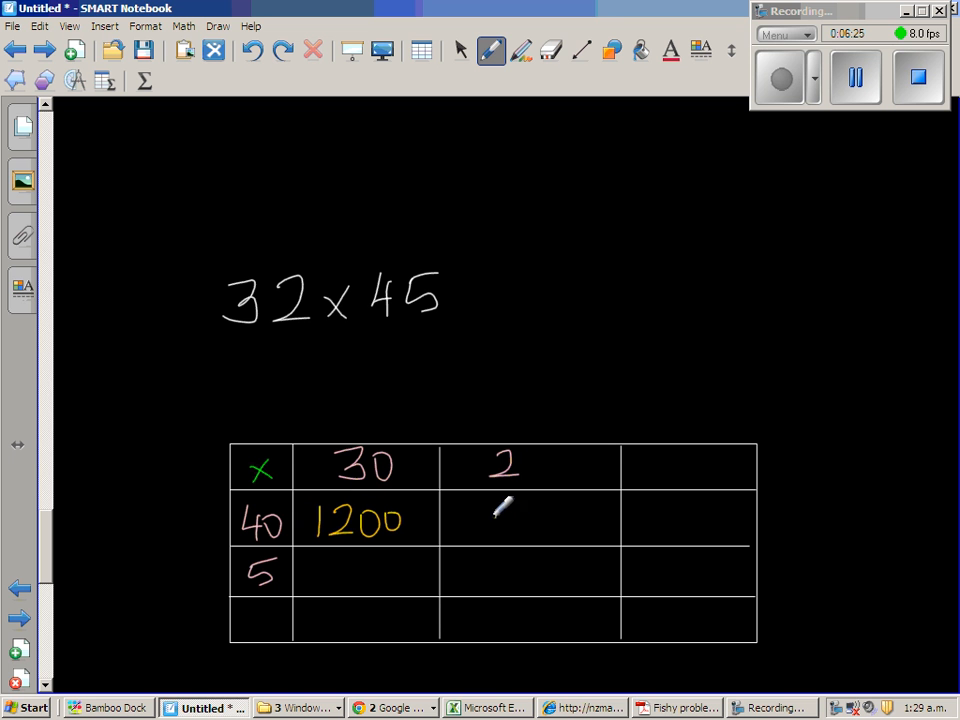
pyautogui.moveTo(490, 520); pyautogui.dragTo(540, 520)
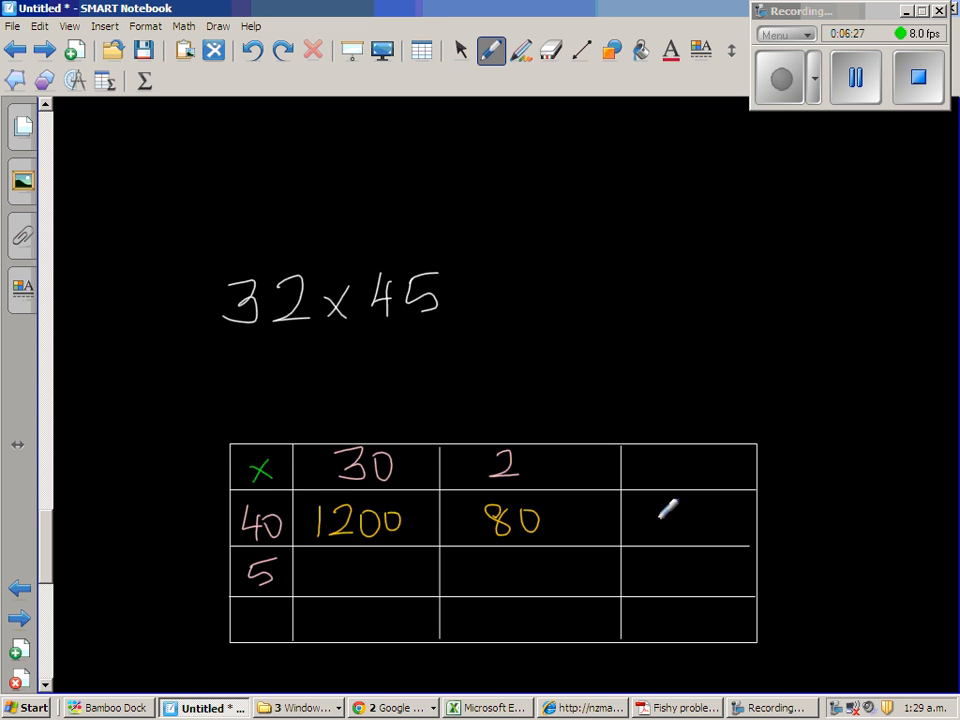
pyautogui.moveTo(635, 520); pyautogui.dragTo(715, 515)
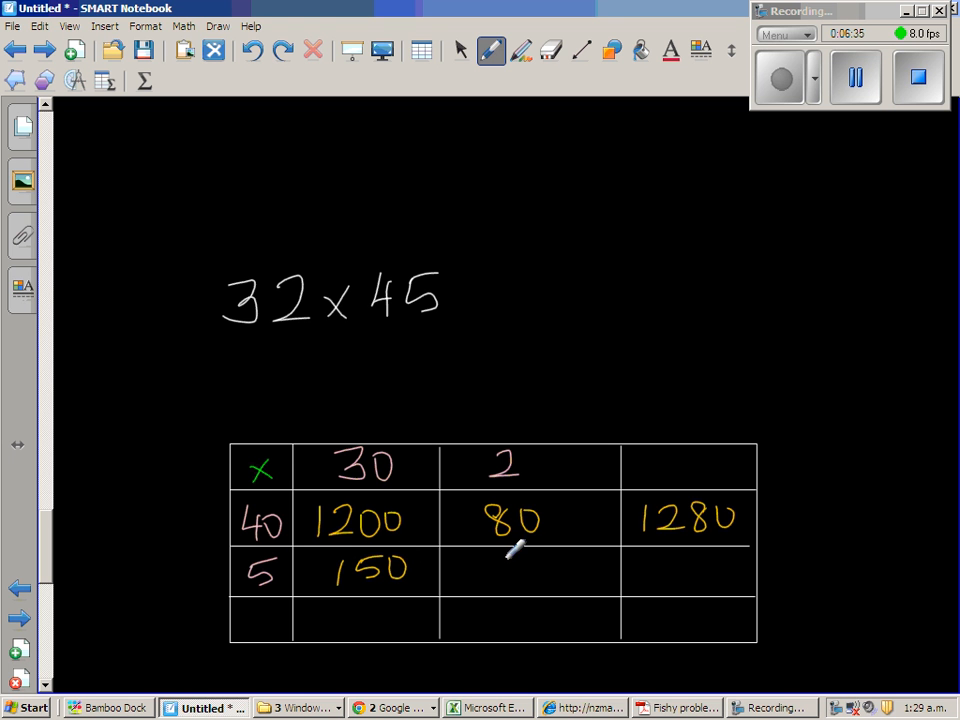
# - Write 10, row total 160 and column total 1350 into the grid in orange
pyautogui.moveTo(500, 560); pyautogui.dragTo(540, 580)
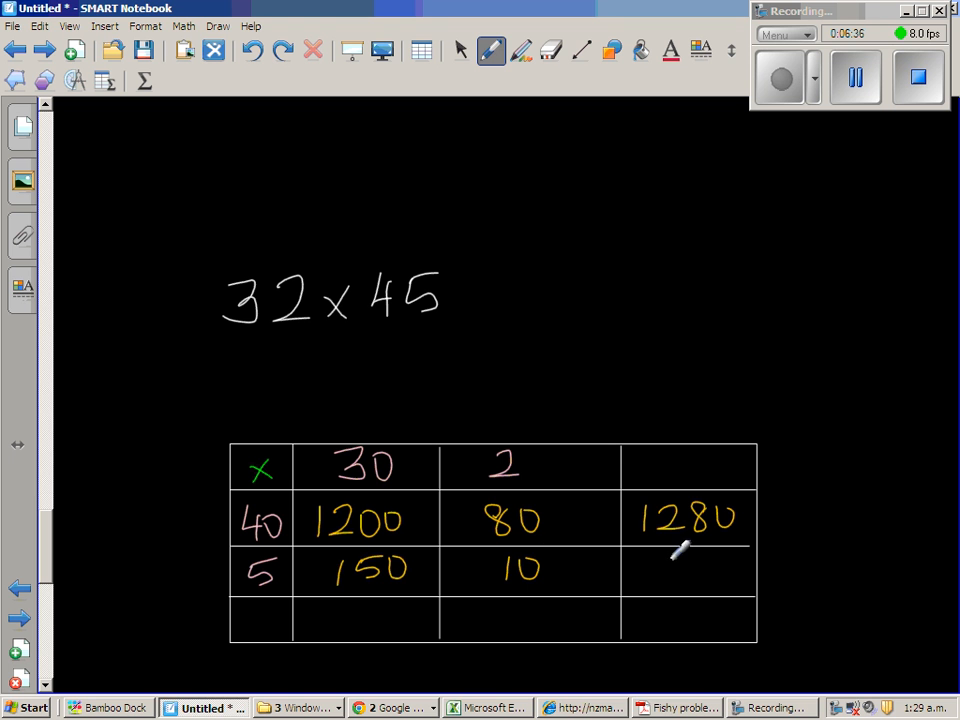
pyautogui.moveTo(670, 565); pyautogui.dragTo(730, 575)
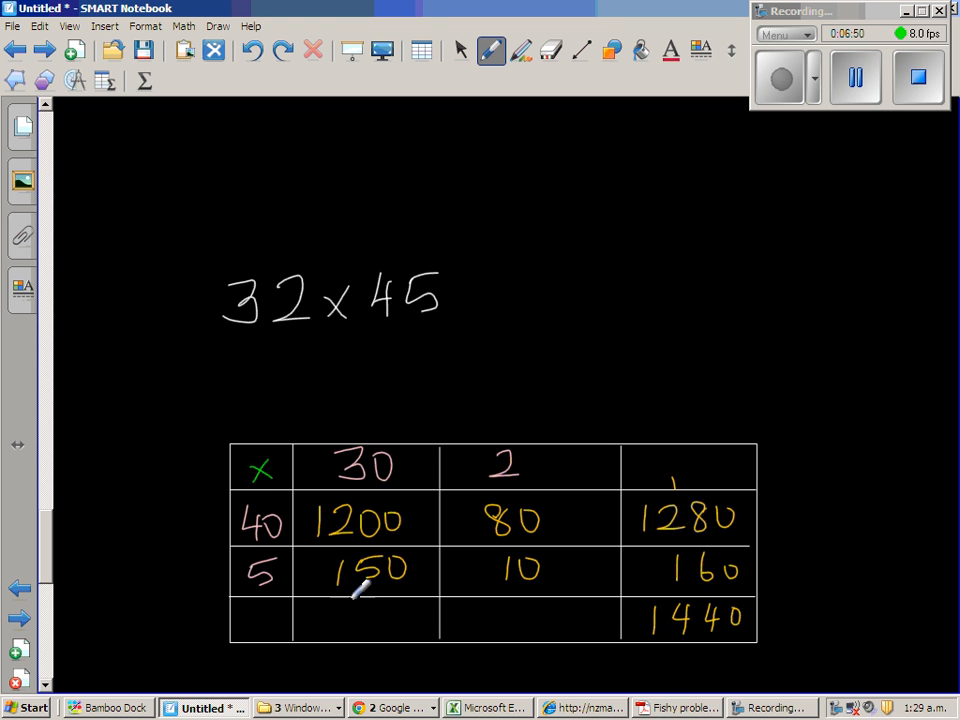
pyautogui.moveTo(345, 600); pyautogui.dragTo(410, 620)
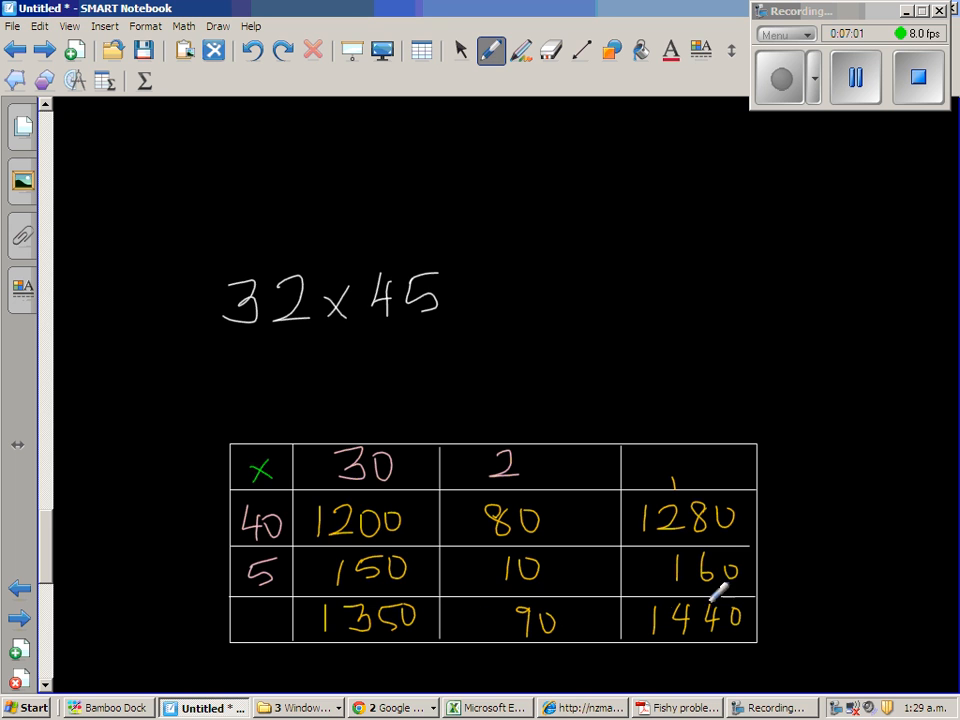
pyautogui.moveTo(820, 478)
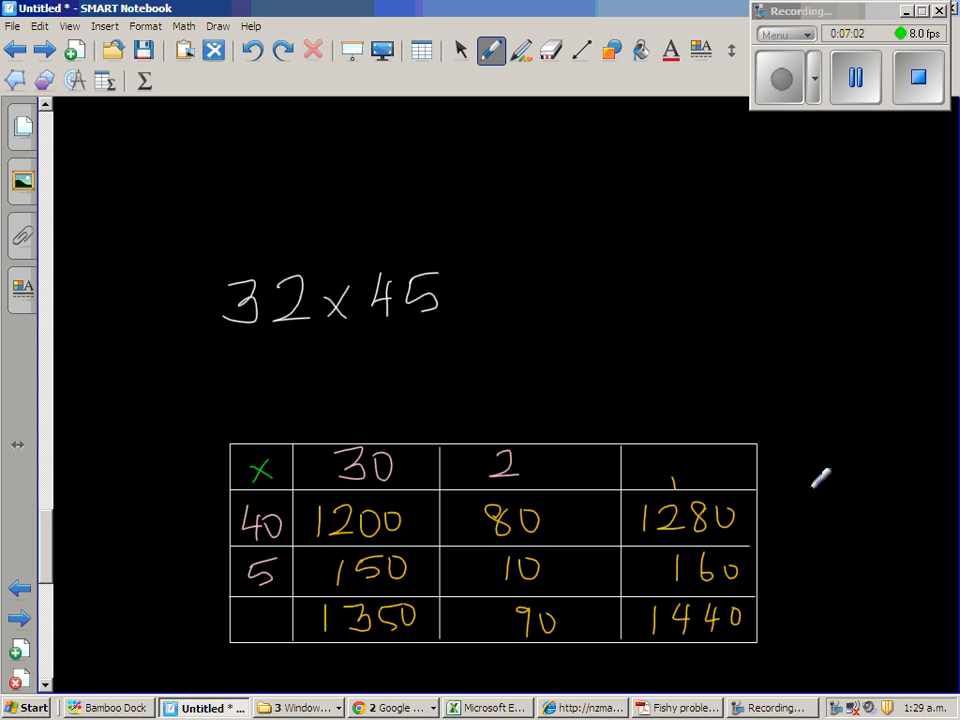